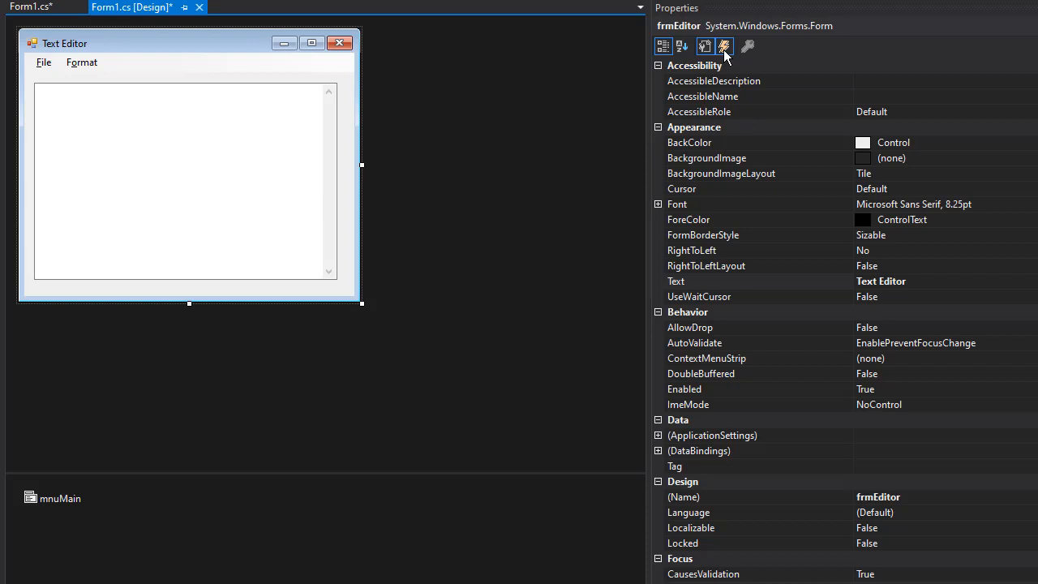
Step: From the Properties events list, give FormClosing the handler frmEditor_FormClosing
click(724, 47)
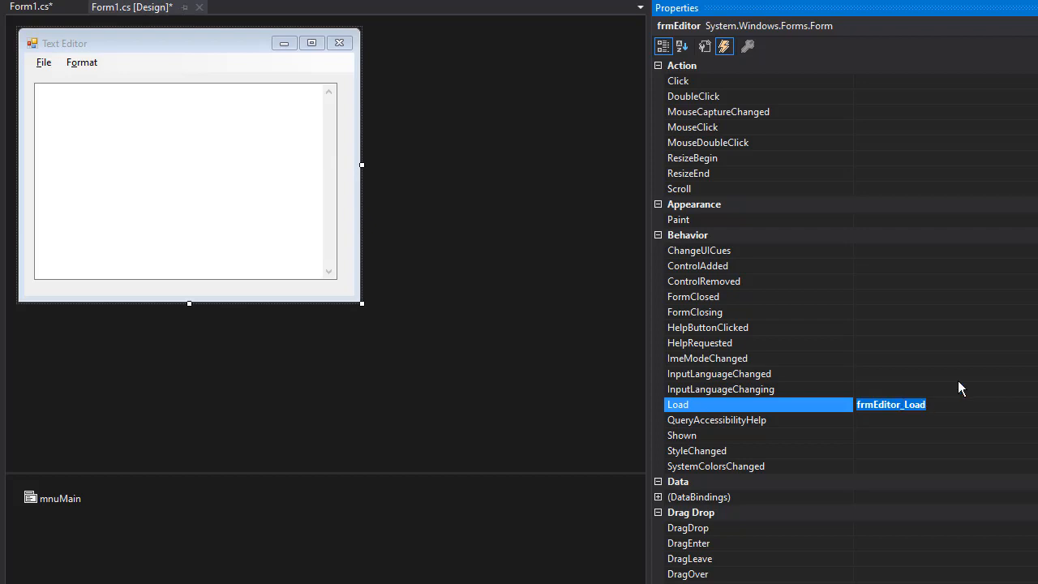
mouse_move(961, 390)
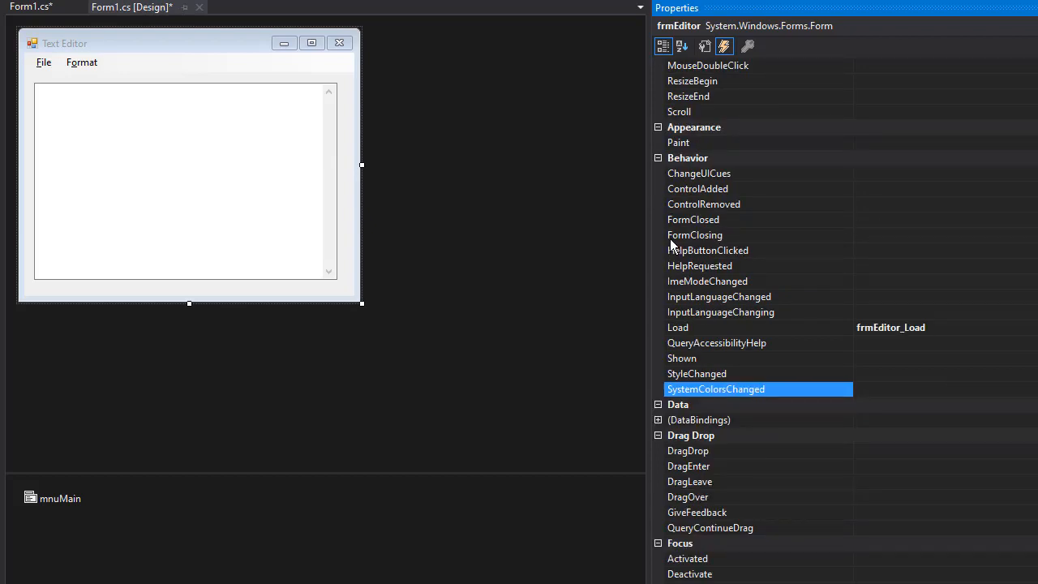
click(695, 235)
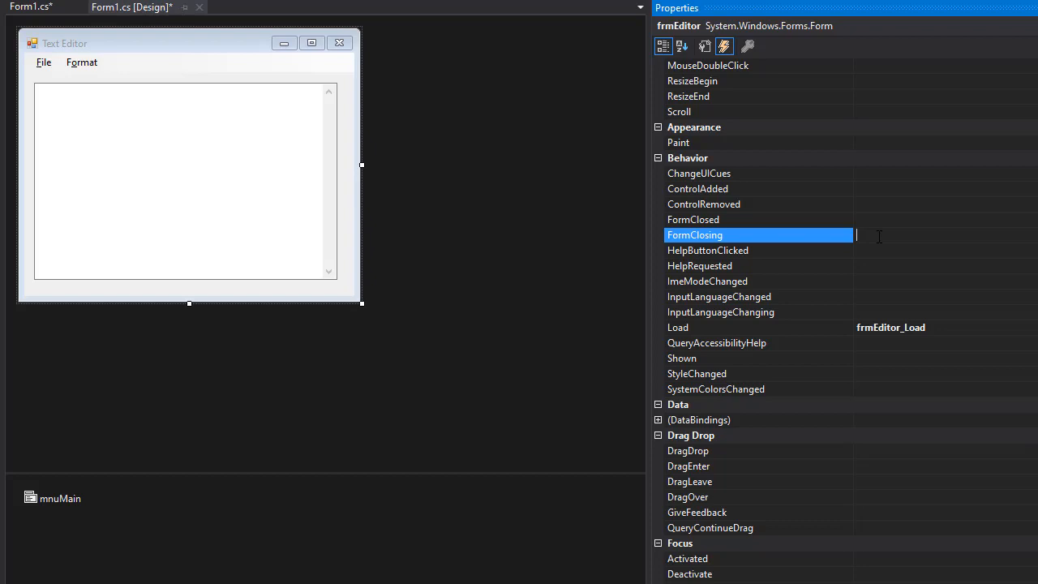
text(frm)
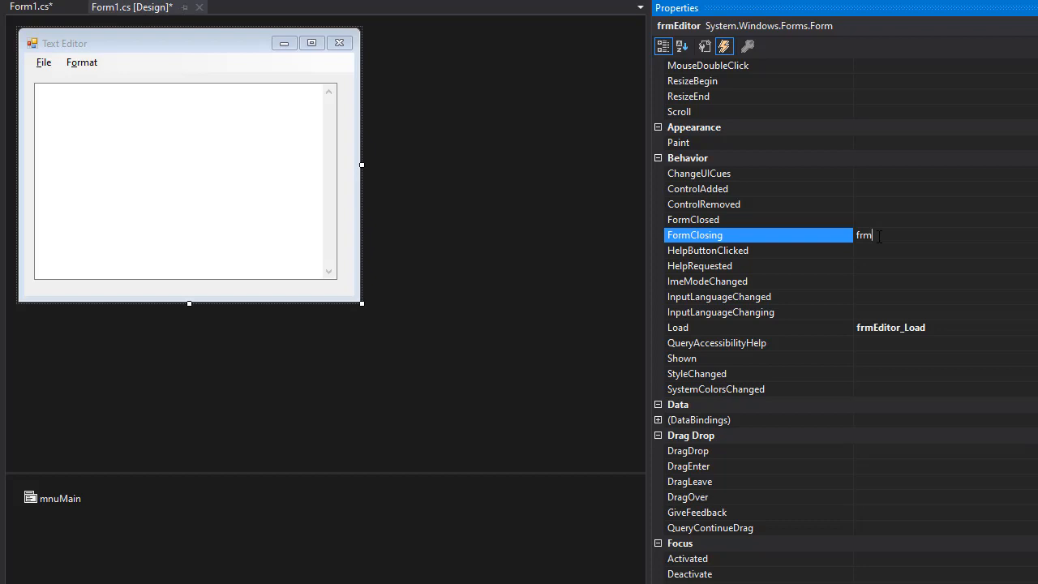
text(Editor_)
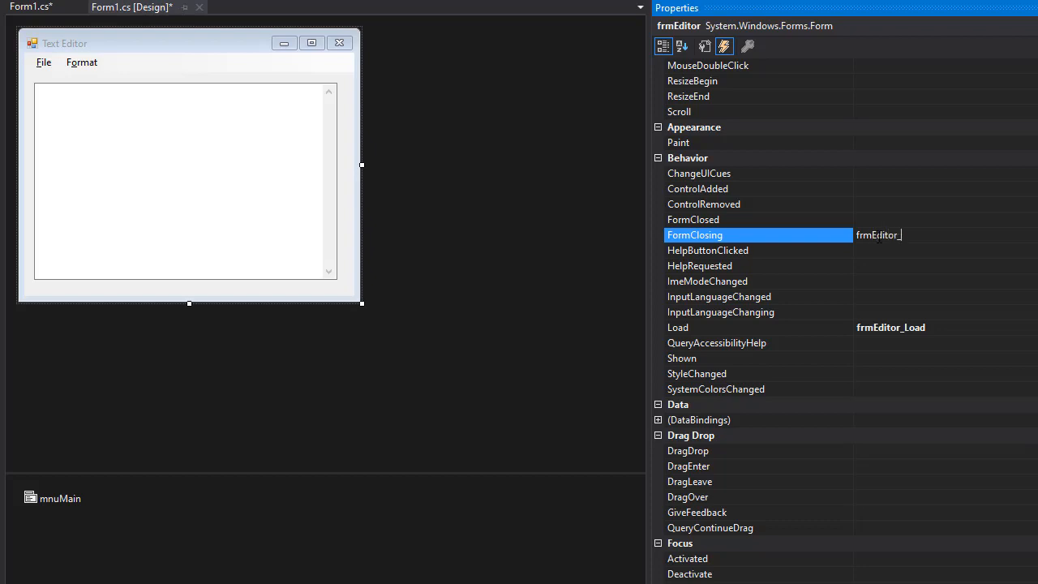
text(FormCl)
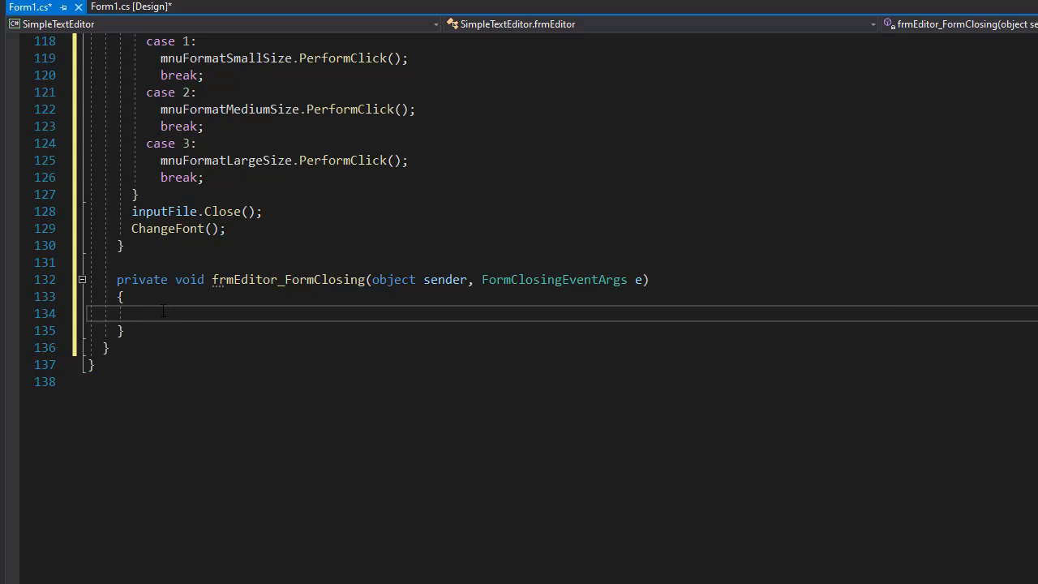
Step: Declare outputFile = new StreamWriter(Application.StartupPath + "\\note.ini") inside the handler
click(132, 313)
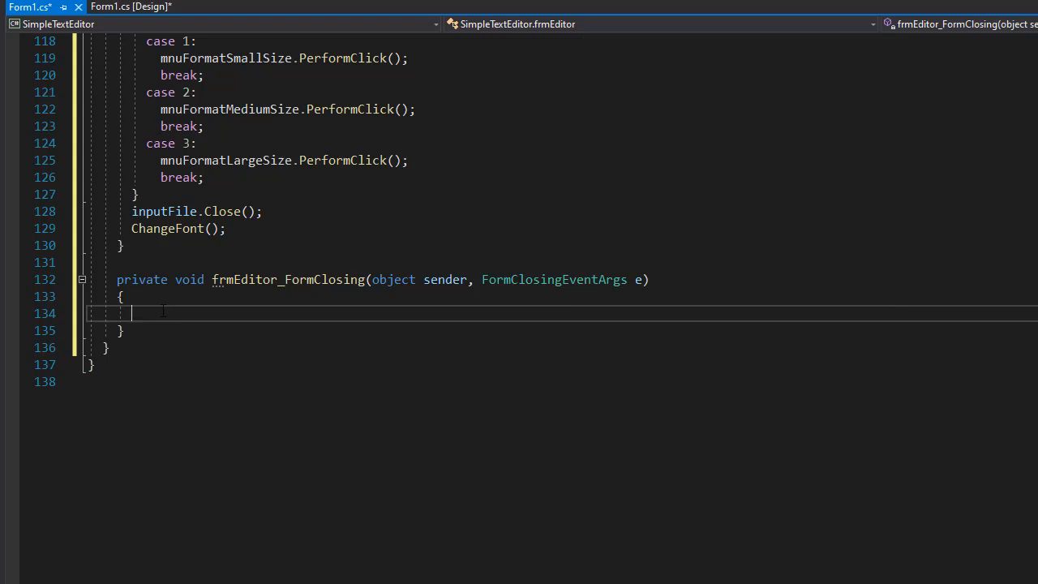
text(Str)
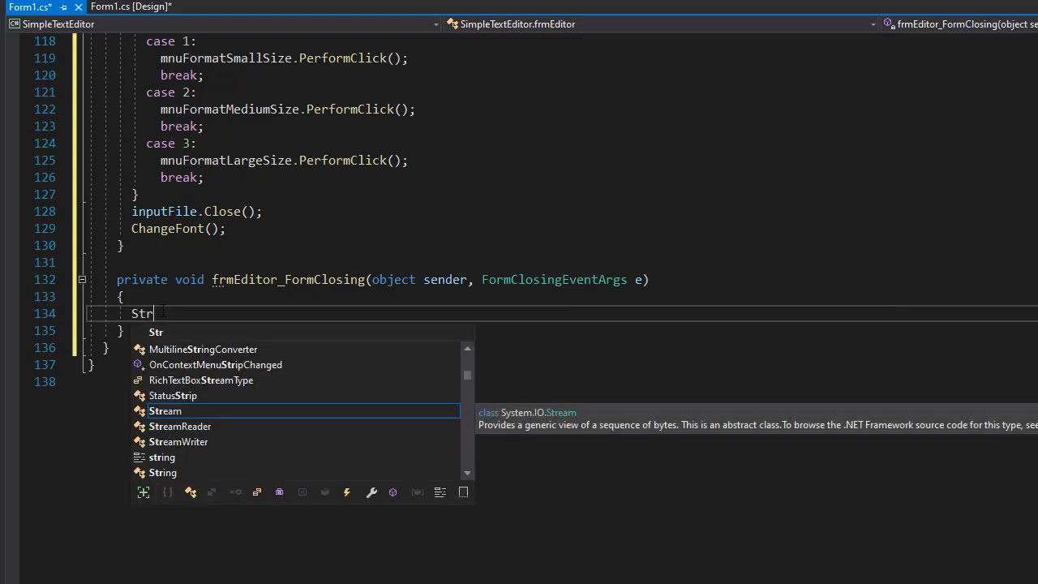
text(eamWriter)
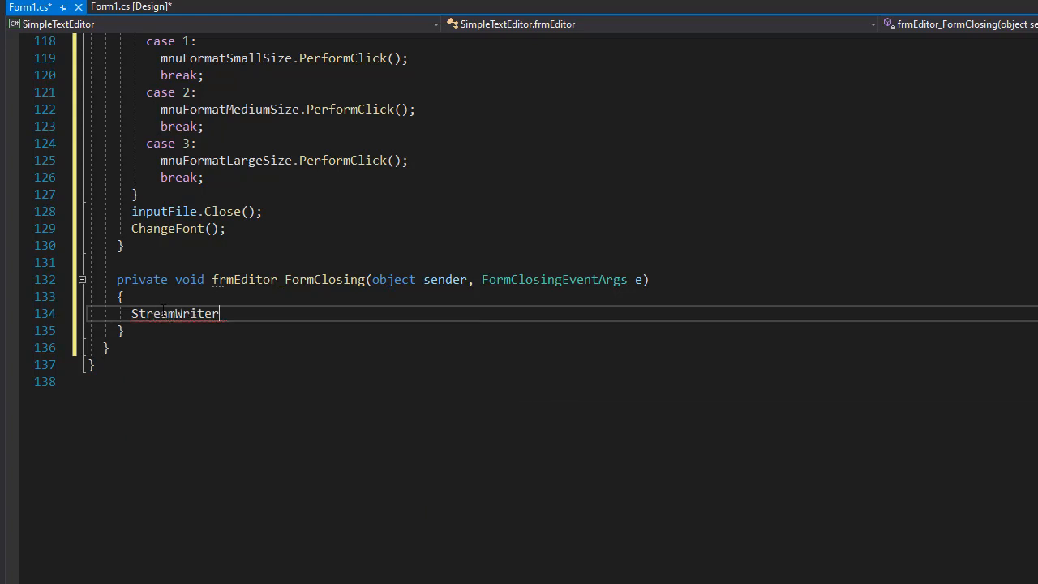
text(outputFi)
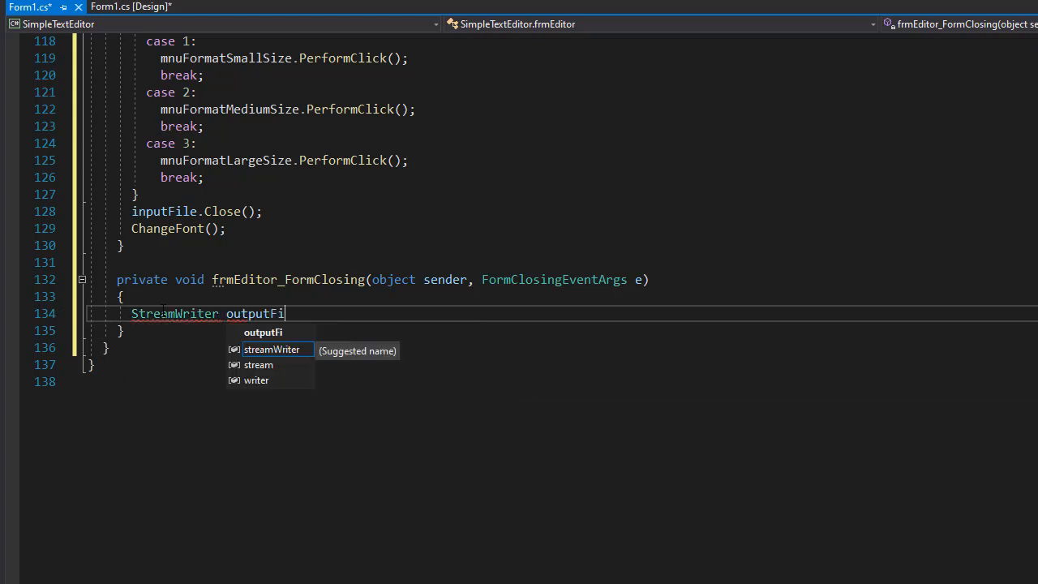
text(le =)
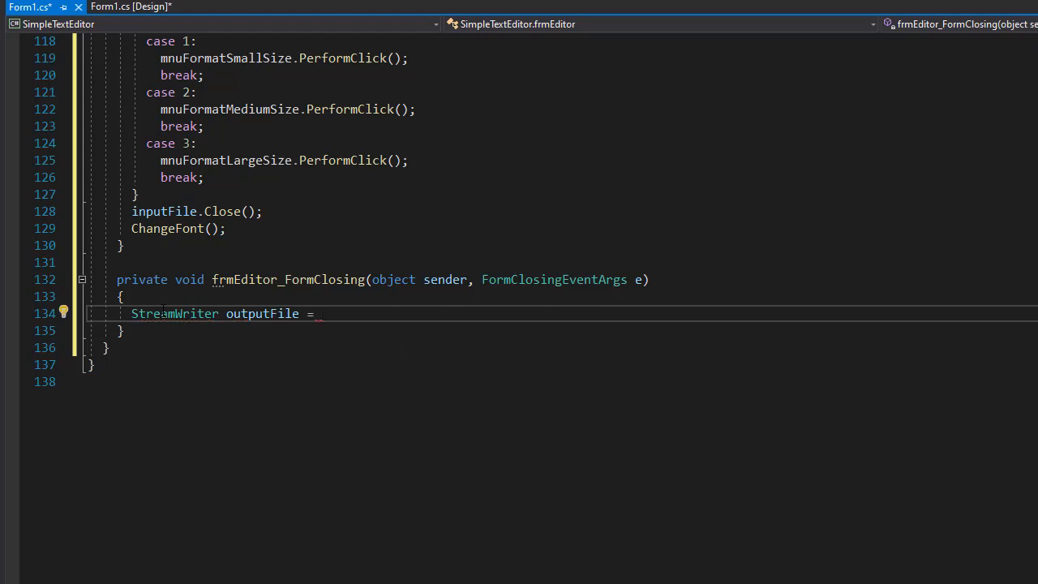
text(new StreamWriter)
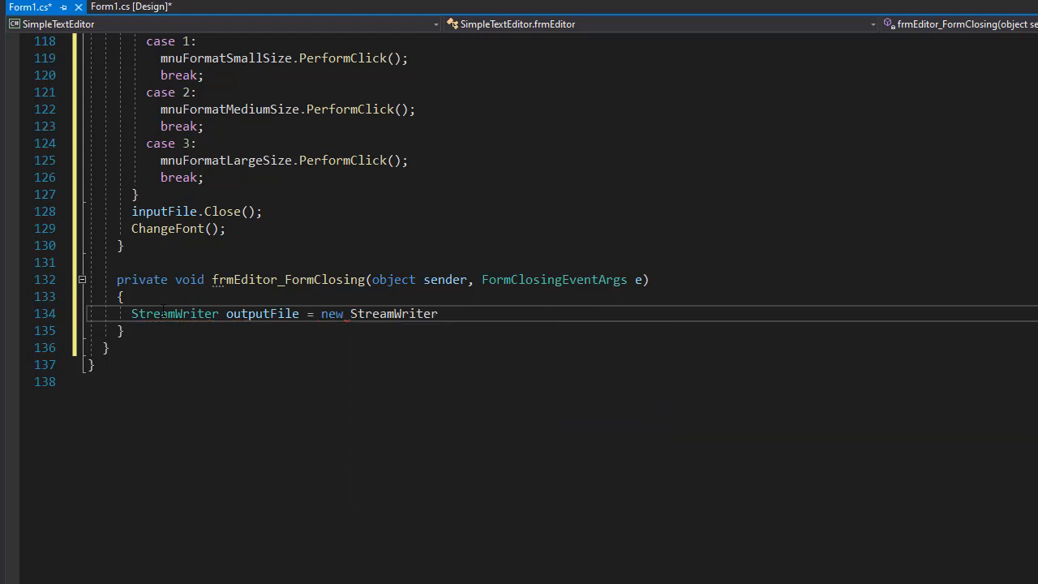
text(())
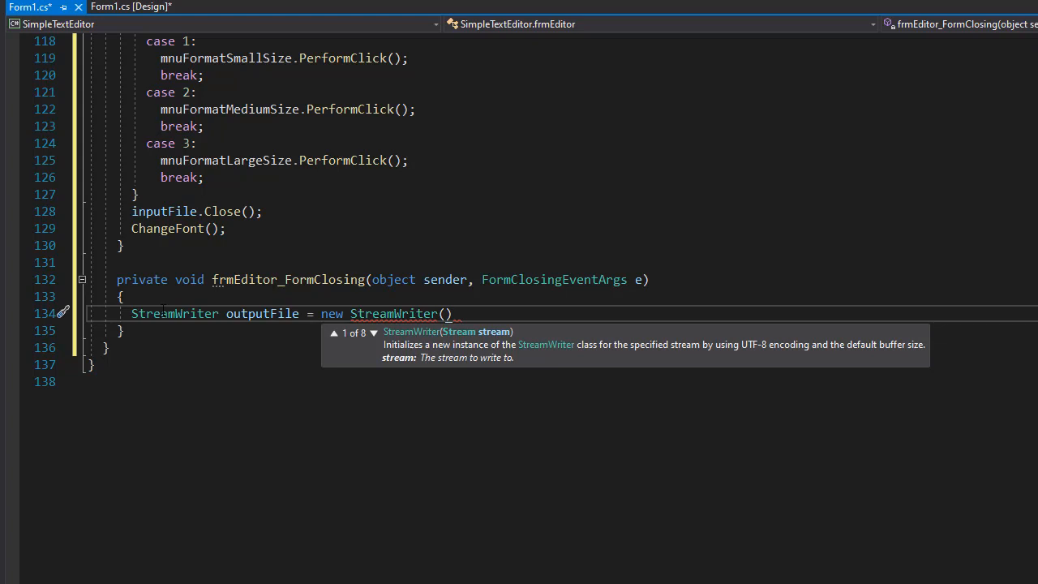
text(Application.StartupPath +)
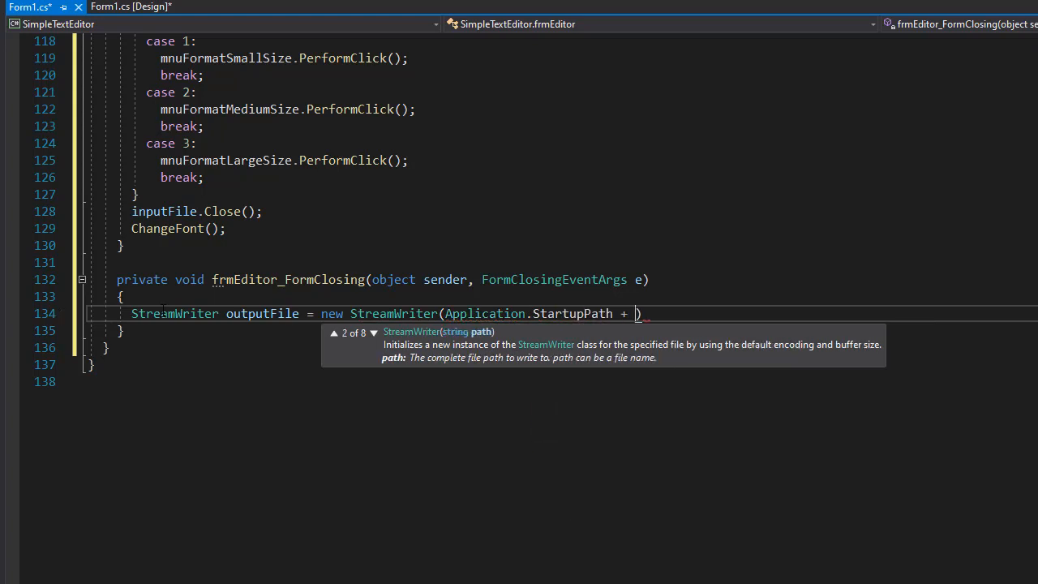
text("")
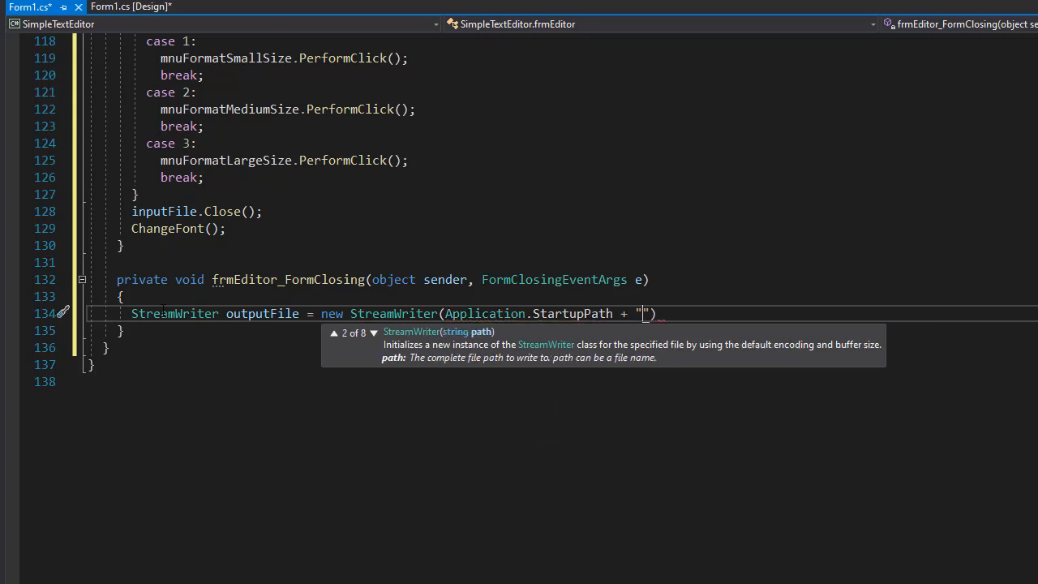
text(\\note.)
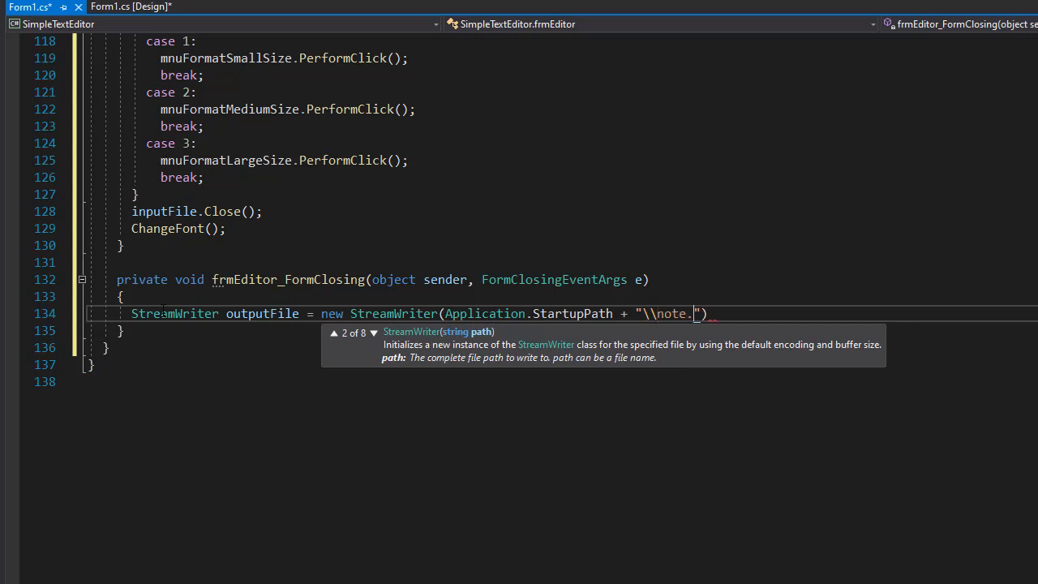
text(ini)
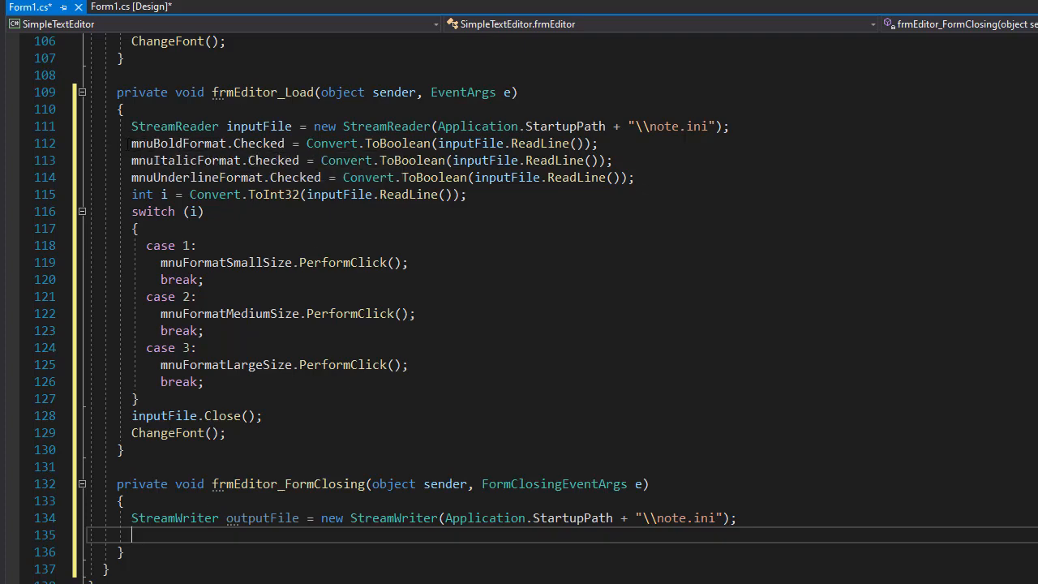
drag(131, 142, 467, 194)
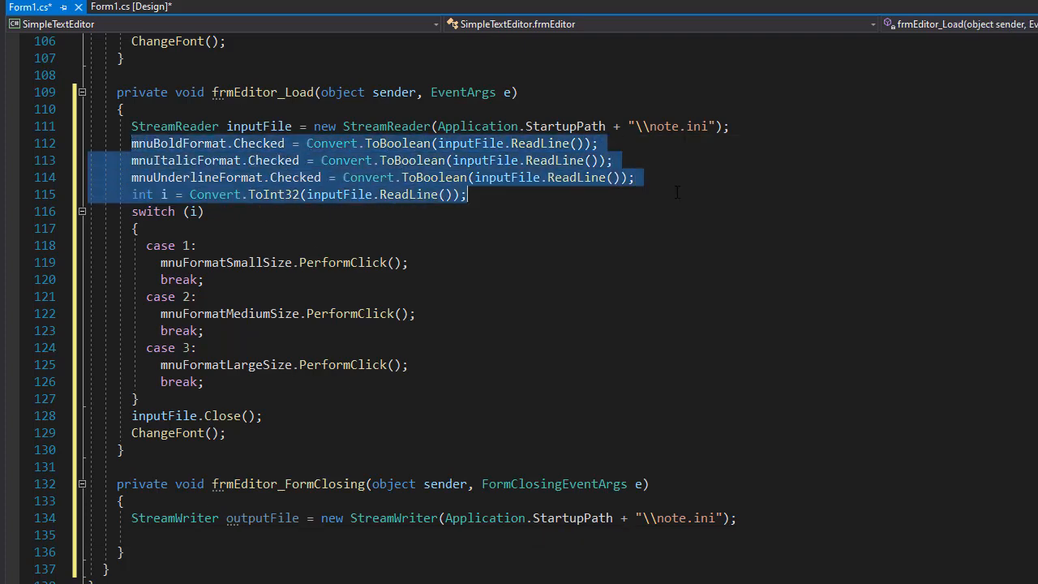
scroll(down, 3)
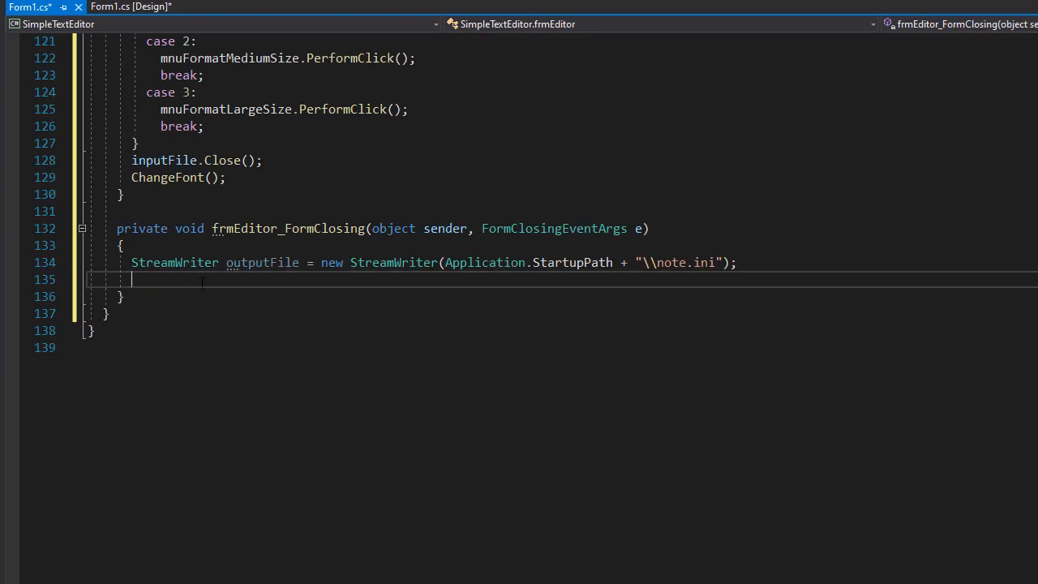
Step: Add outputFile.WriteLine(mnuBoldFormat.Checked); to save the bold state
text(outputFile.WriteLine)
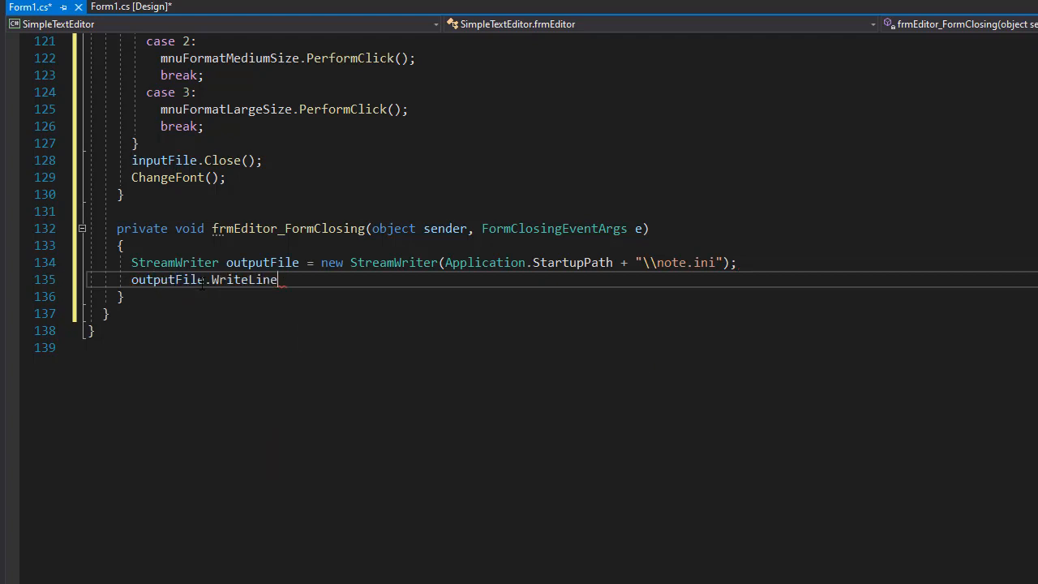
text(()
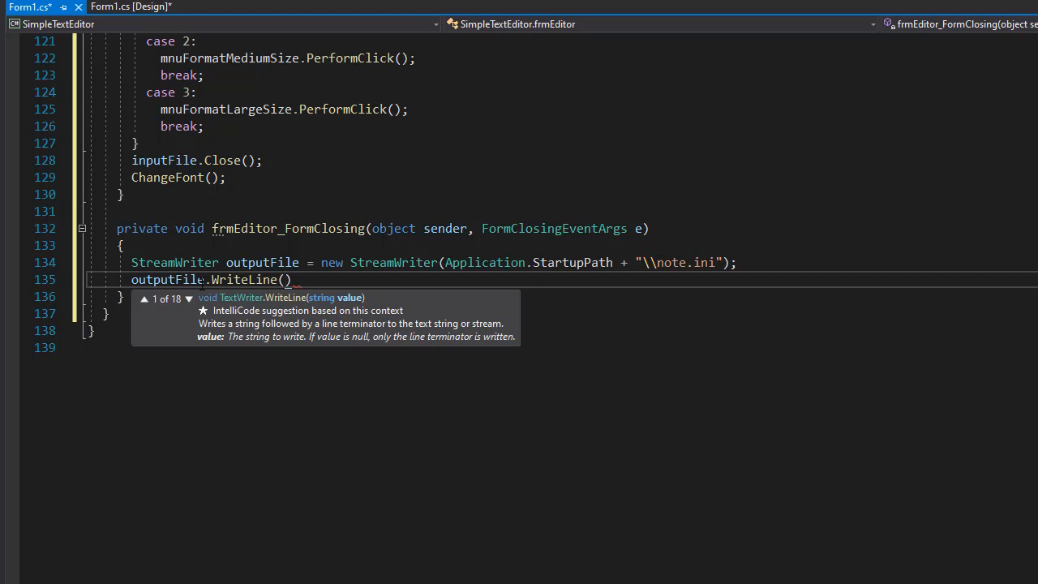
text(mnuBoldFormat)
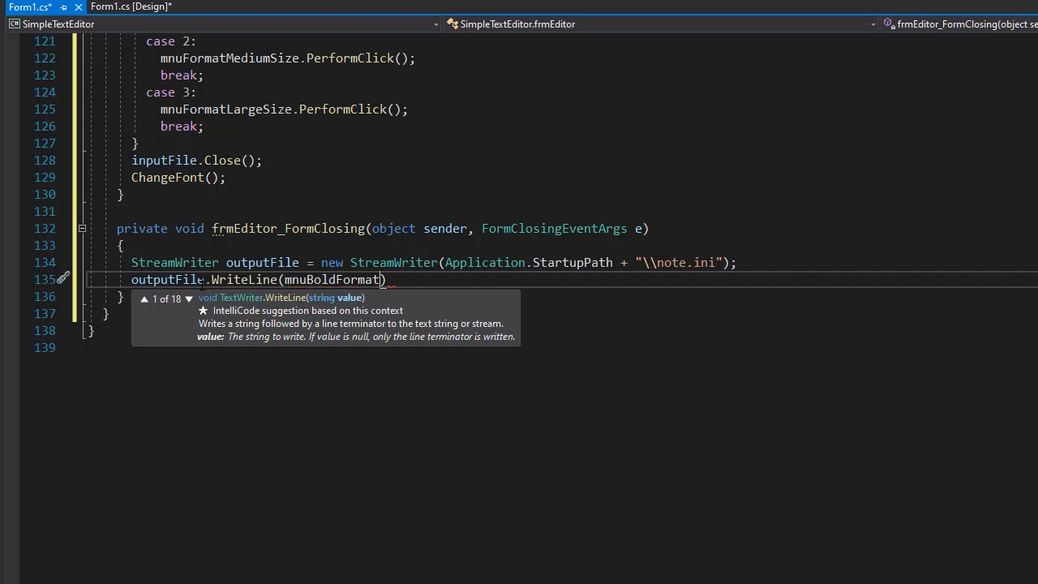
double_click(331, 279)
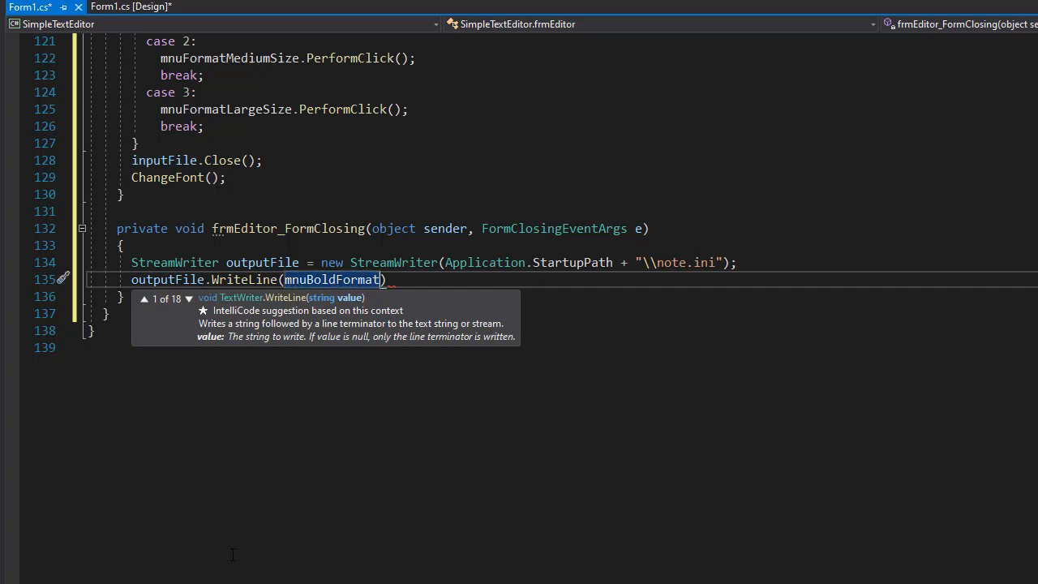
text(.Checked)
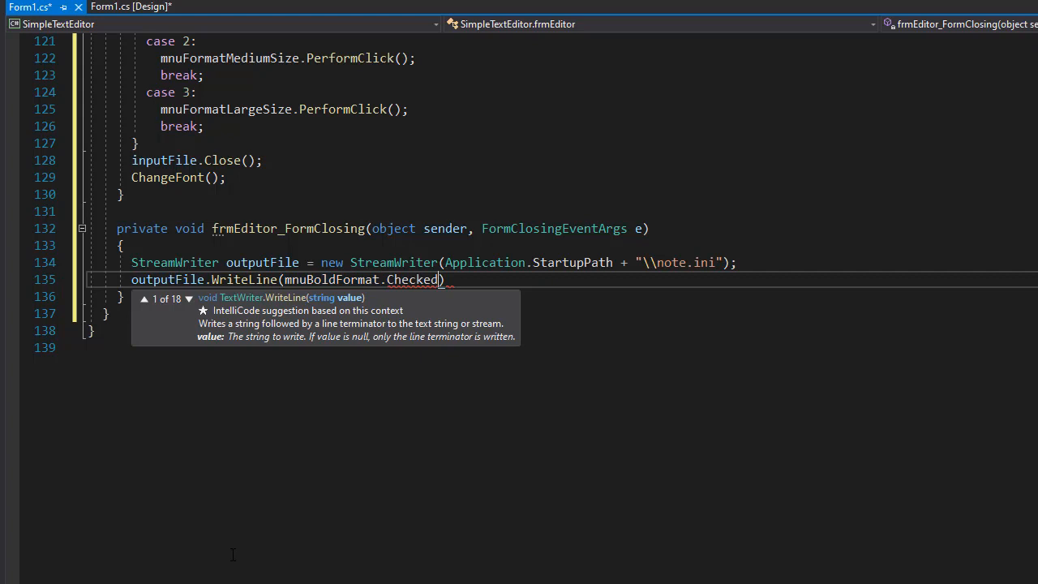
text(;)
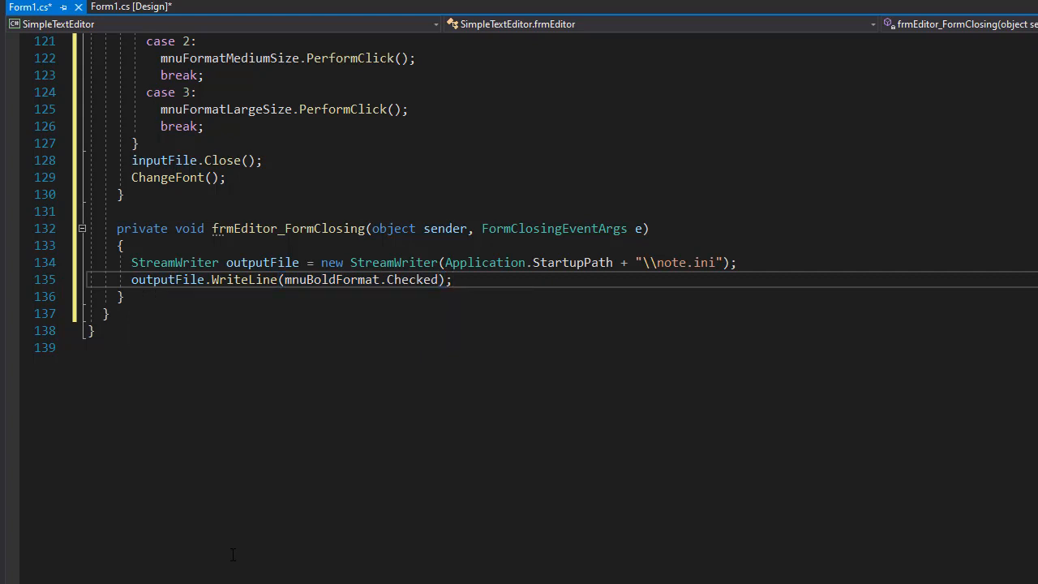
click(454, 278)
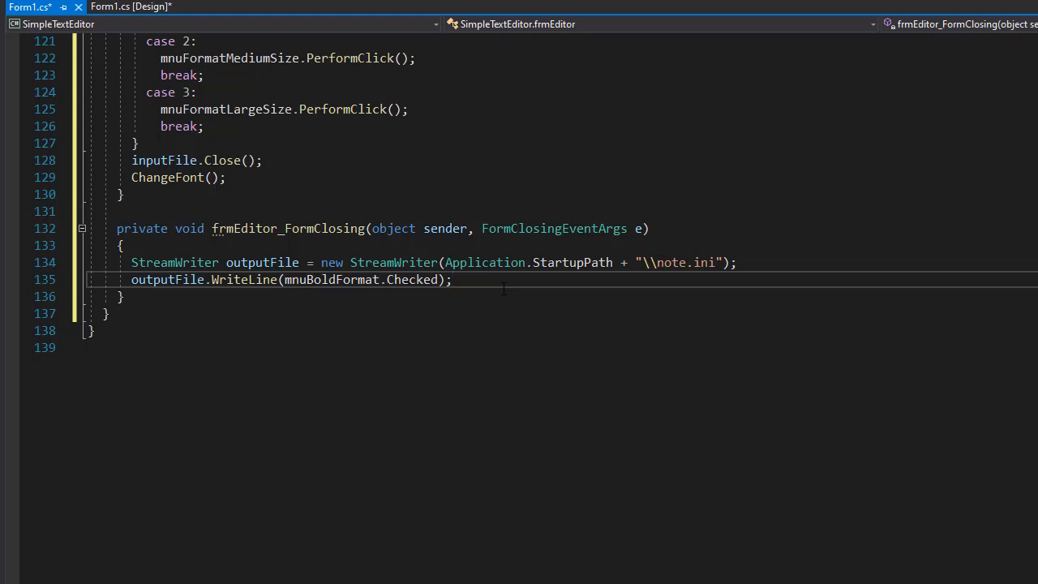
Step: Add WriteLine calls saving the italic and underline checked states
text(out)
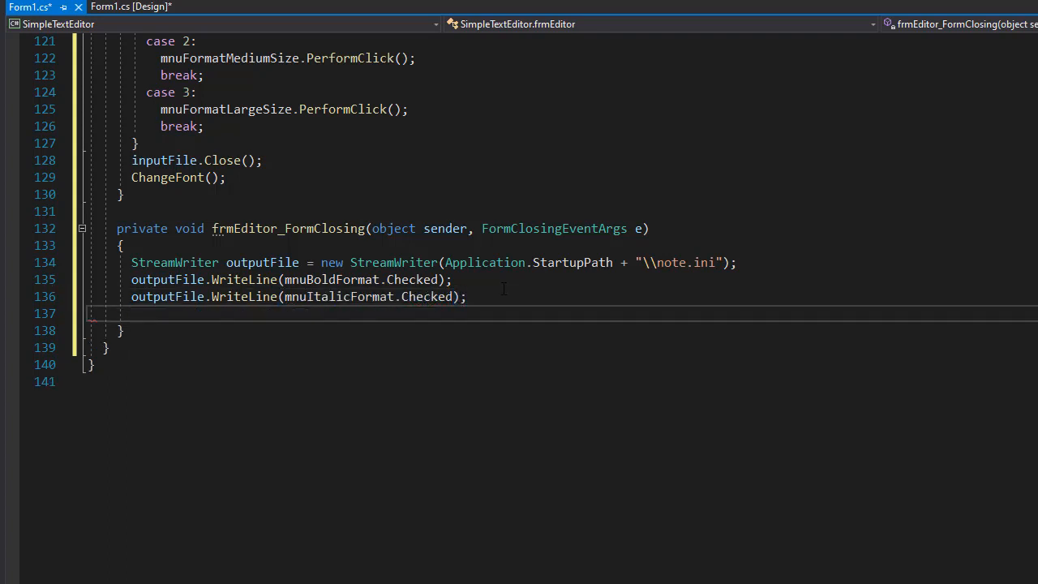
text(outputFile.WriteLine()
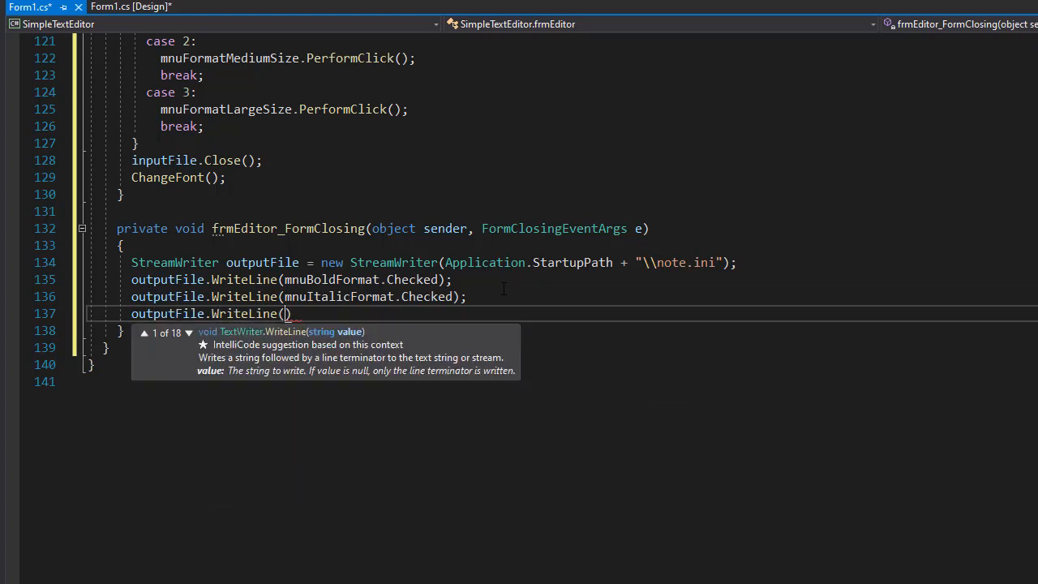
text(mnuUnderlineFormat.)
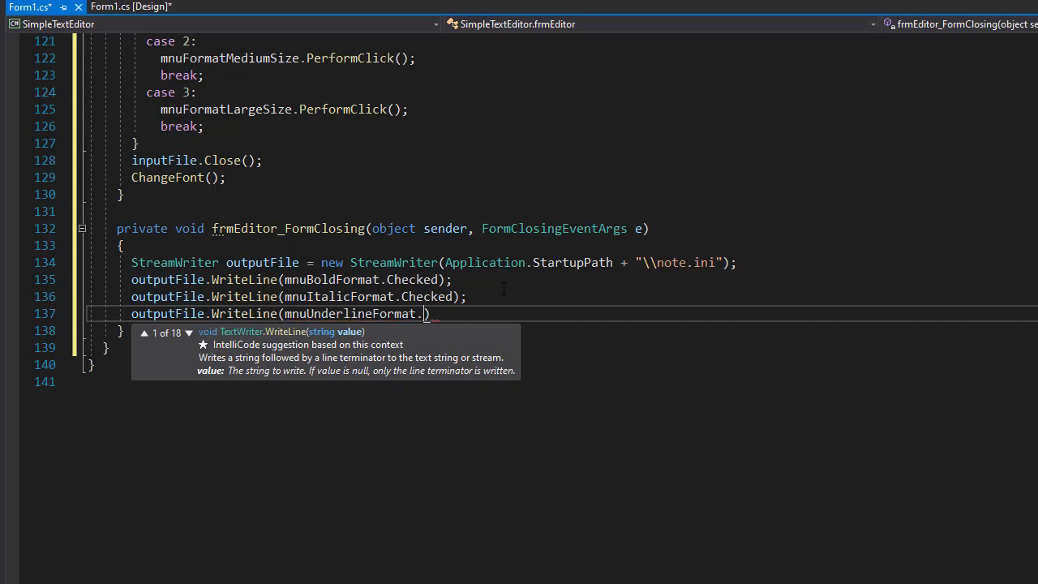
text(Checked);)
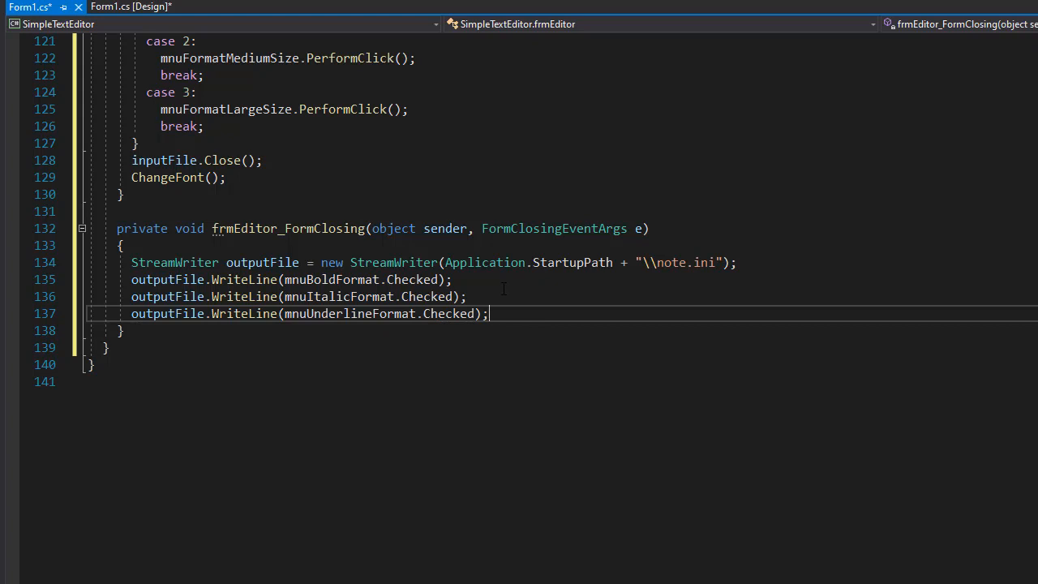
key(enter)
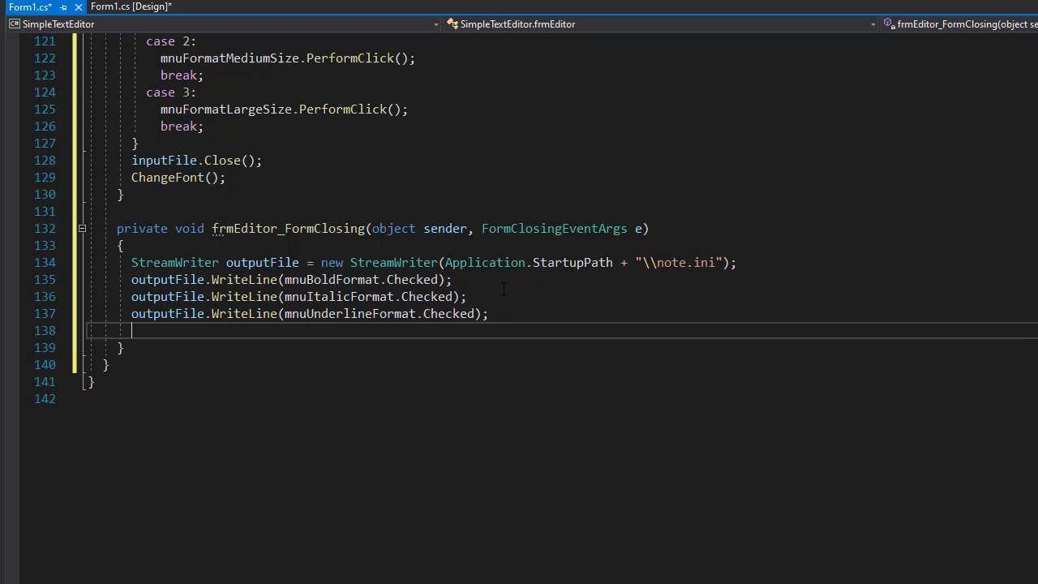
Step: Add an if that writes 1 when mnuFormatSmallSize is checked
text(if)
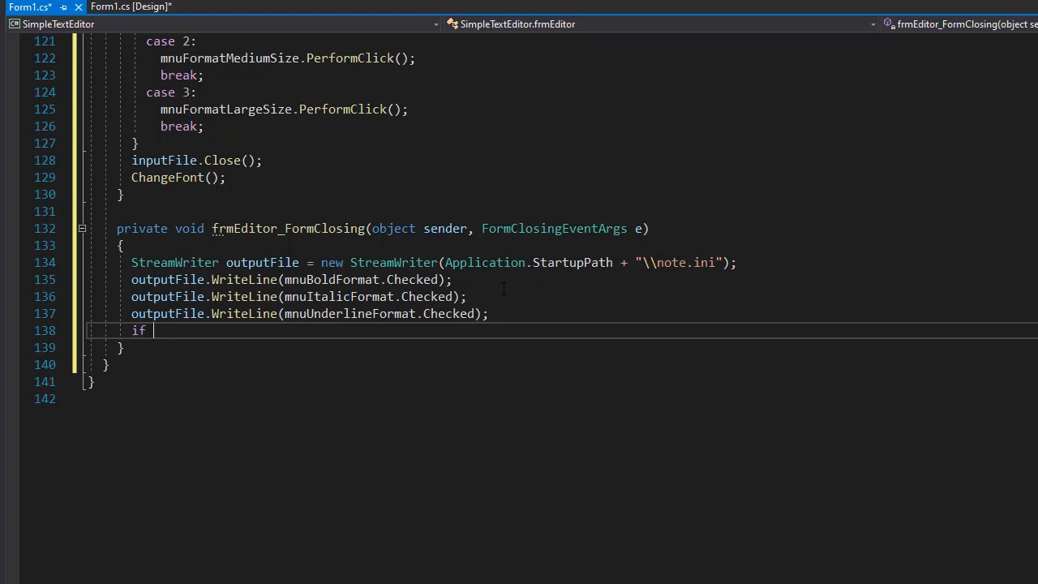
text((mnu))
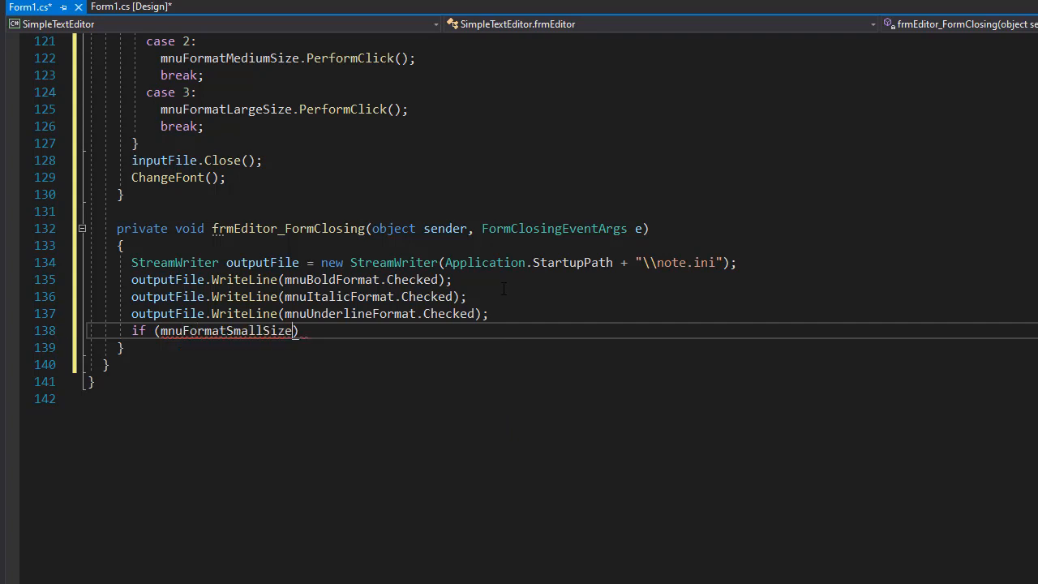
text(.Che)
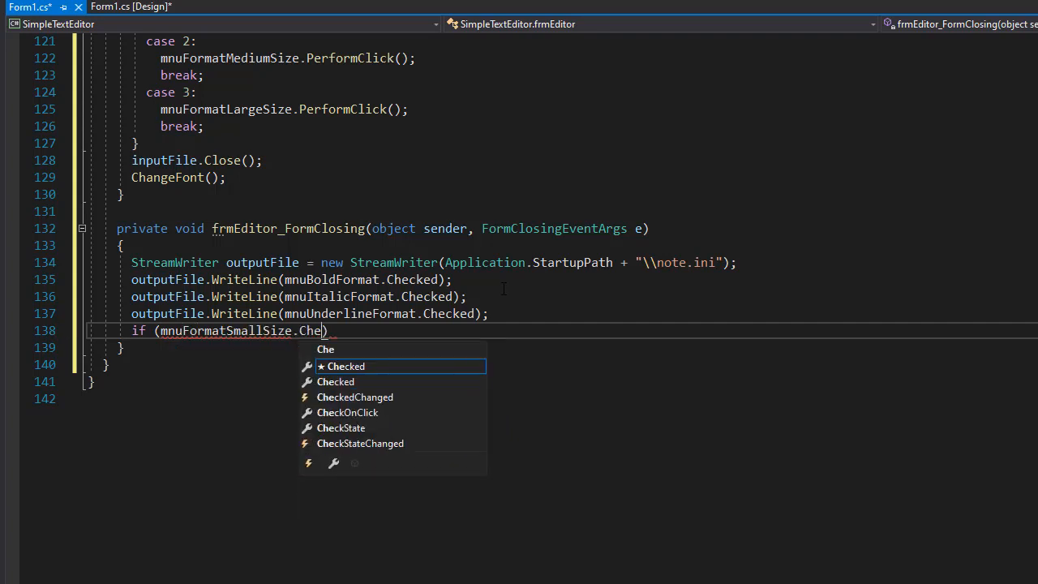
key(Tab)
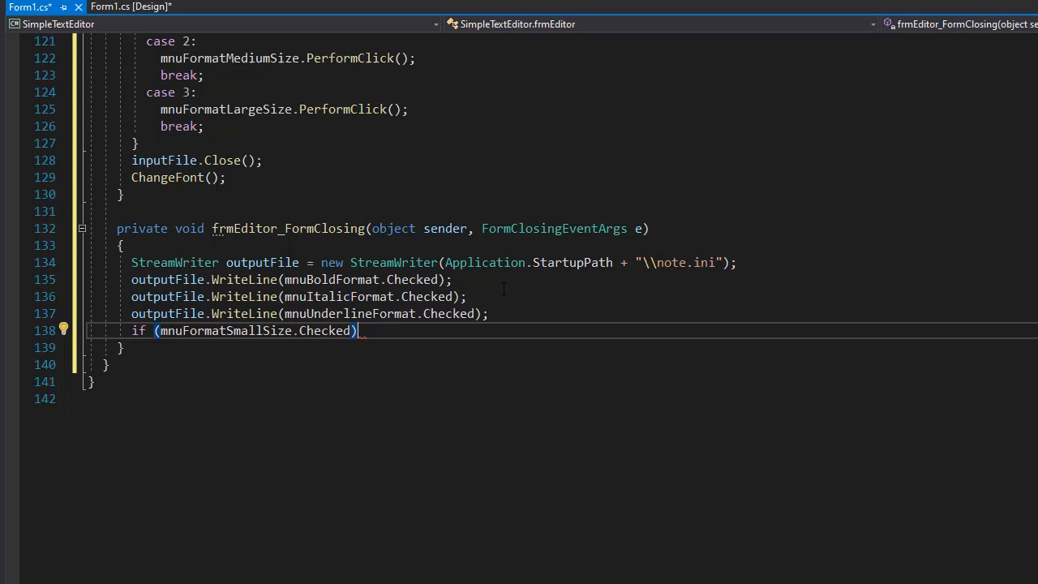
text(outputFile.WriteLine)
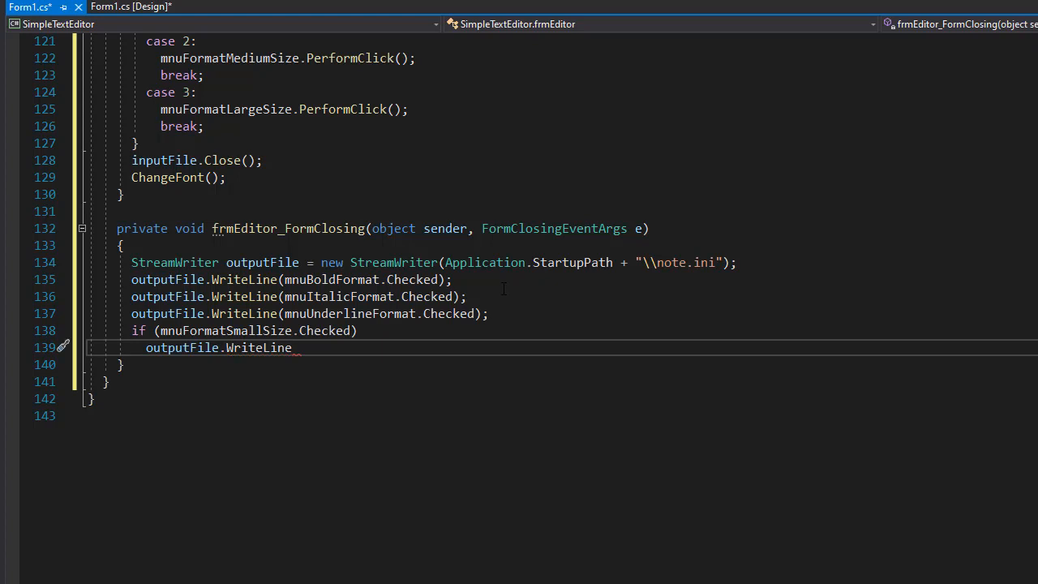
text((1);)
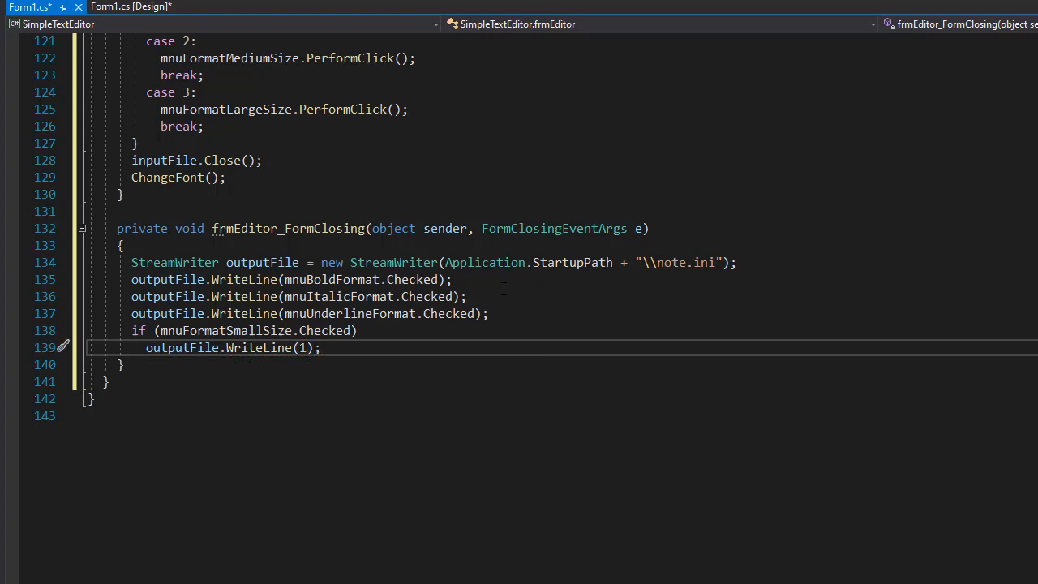
Step: Add else if writing 2 when mnuFormatMediumSize is checked, then start an else
text(el)
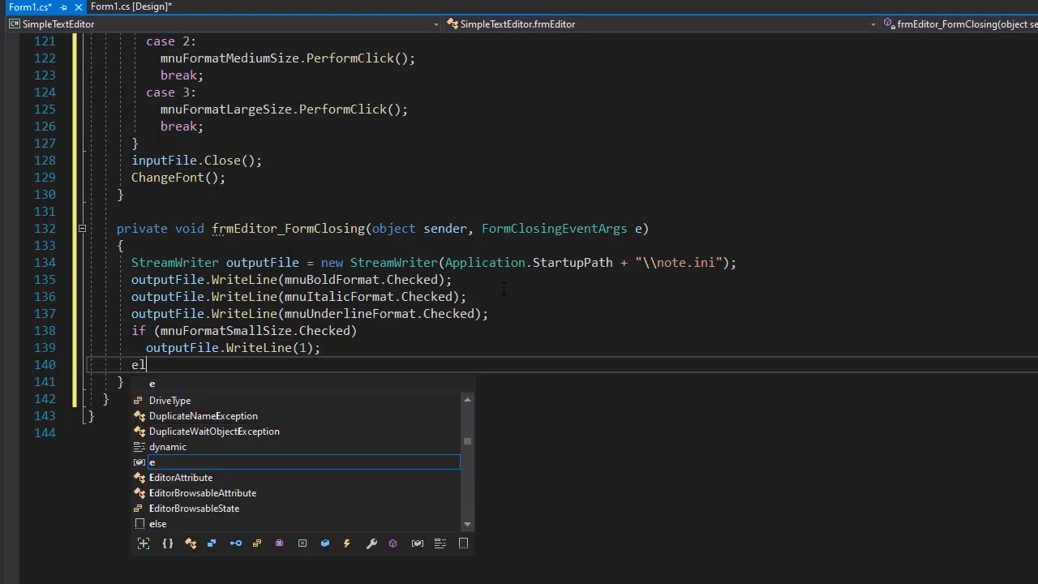
text(se if ()
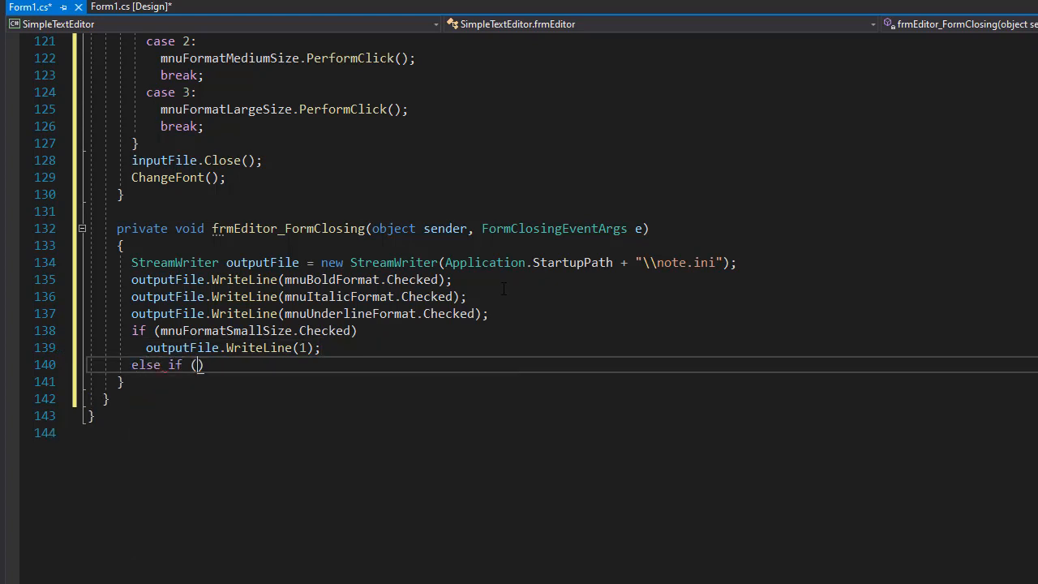
text(mnuFormatMediumSize)
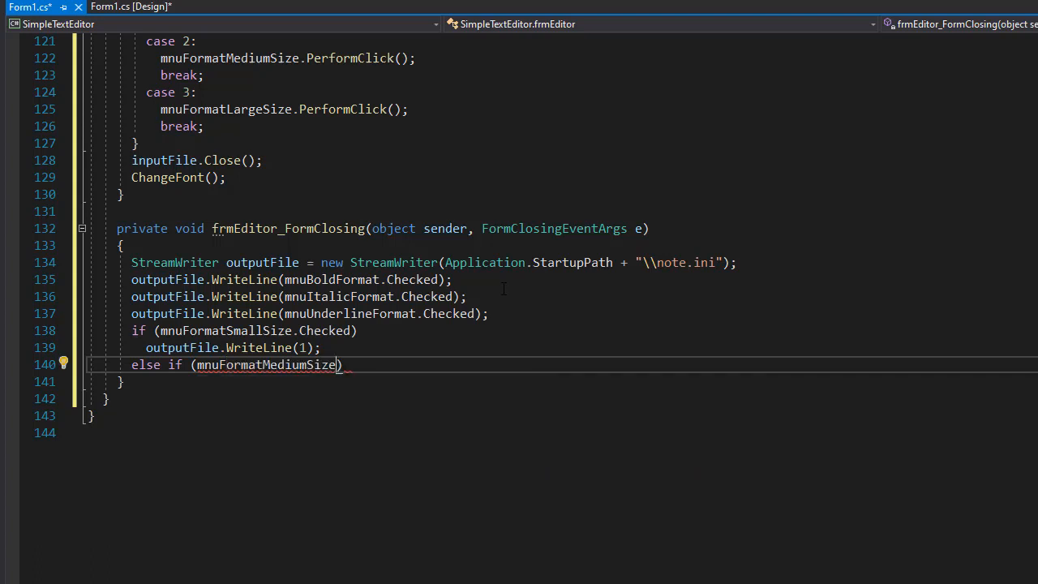
text(.Checked))
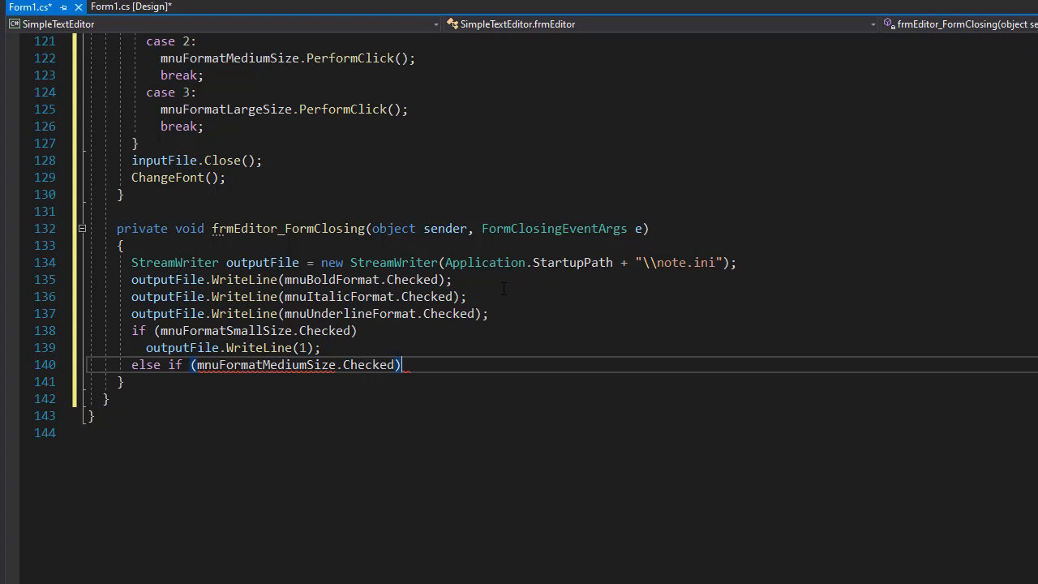
text(outputFile.)
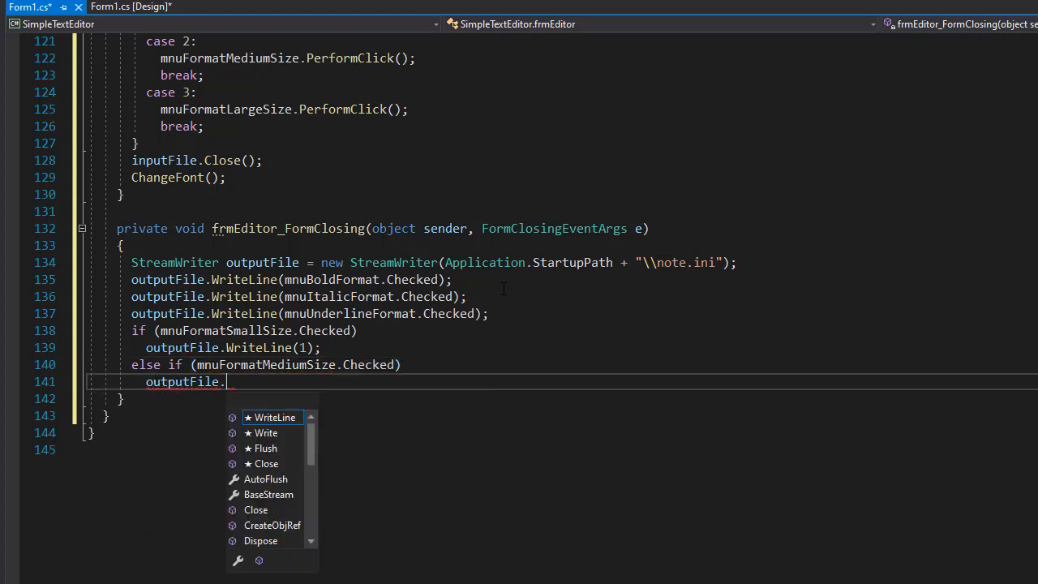
text(WriteLine(2);)
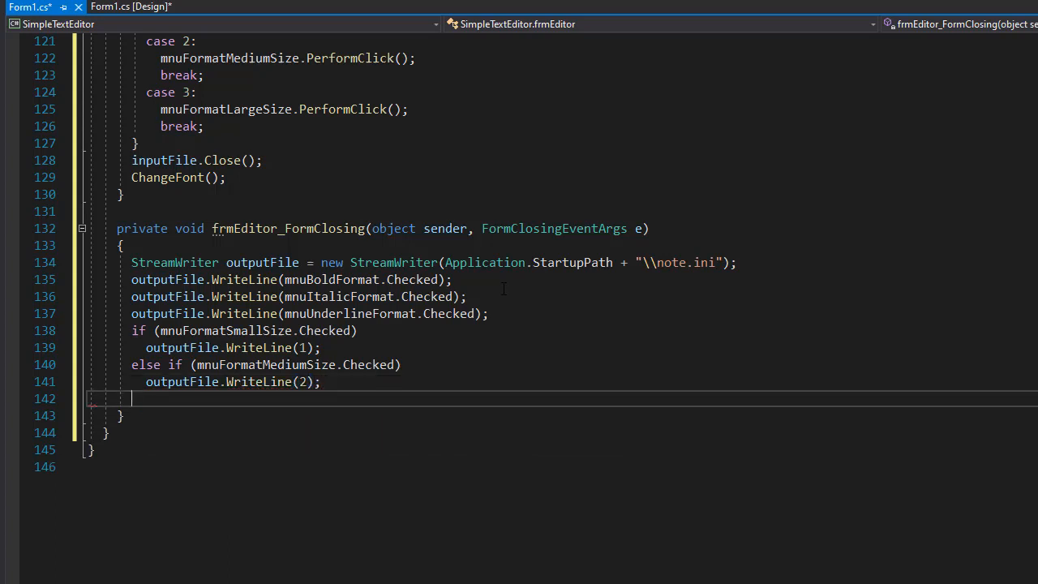
text(else)
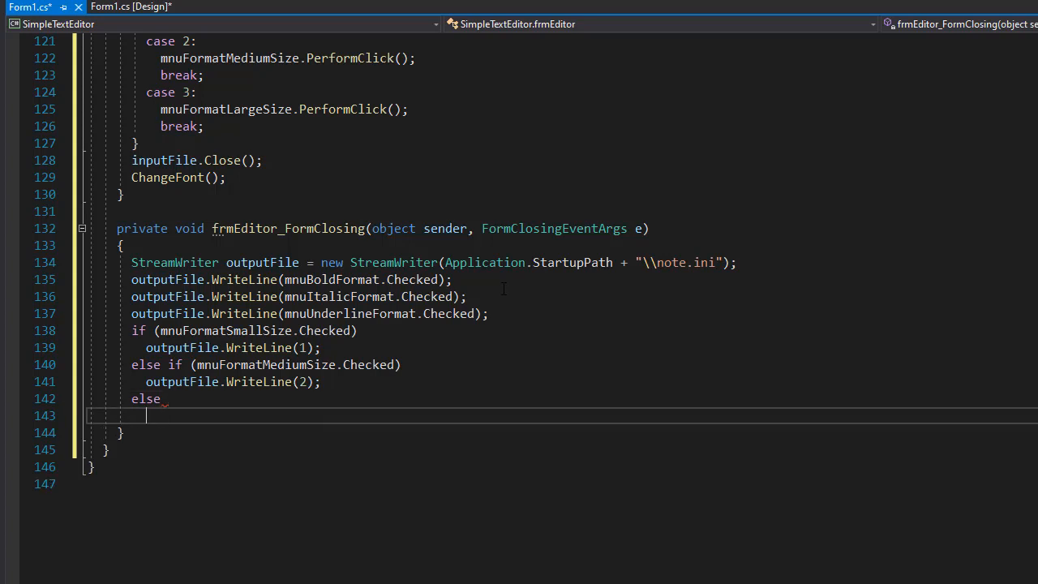
Step: Write 3 in the else branch and call outputFile.Close()
text(outputFile.WriteLine()
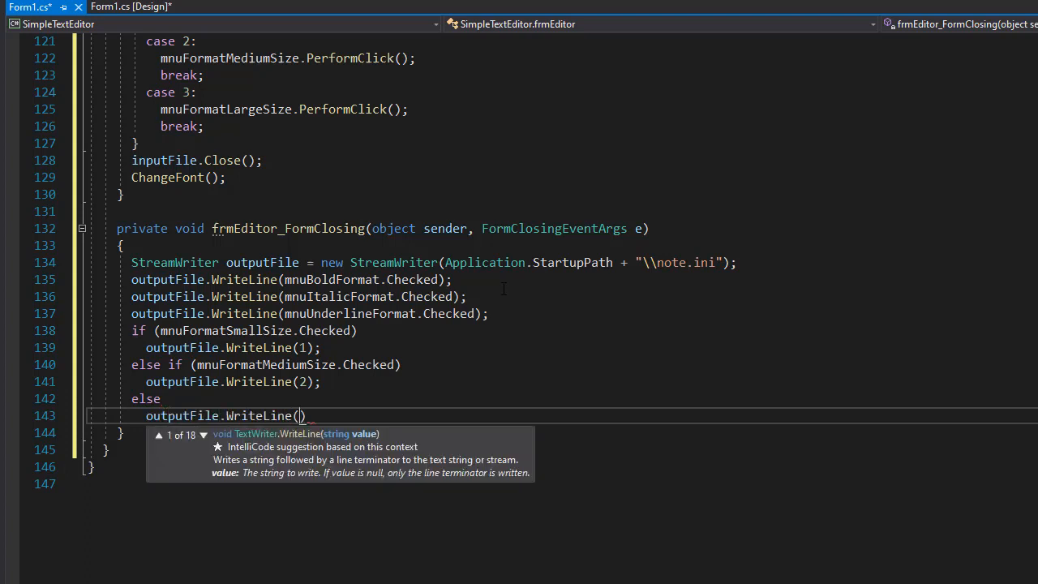
text(3)
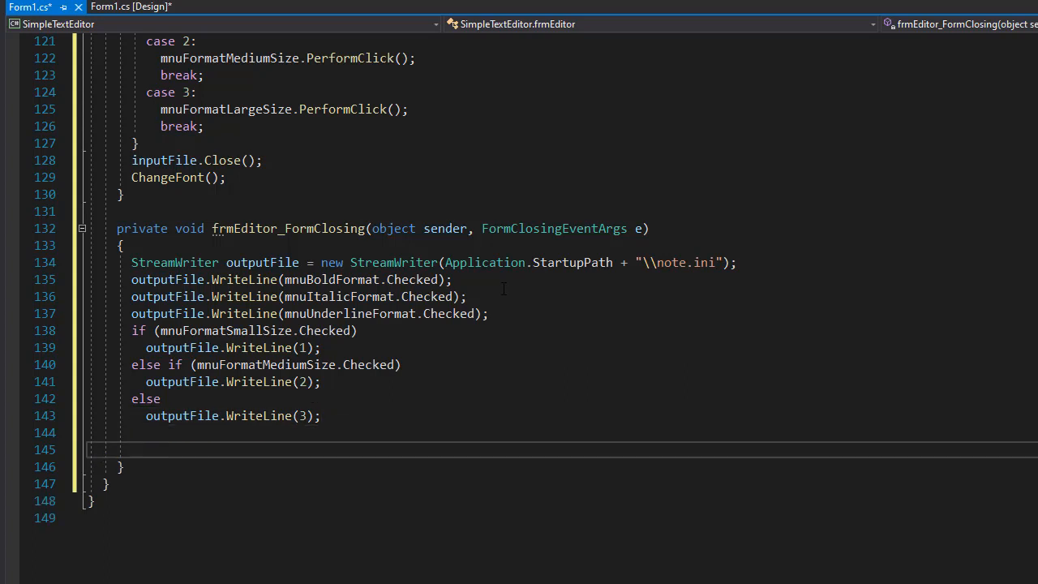
text(outputFile)
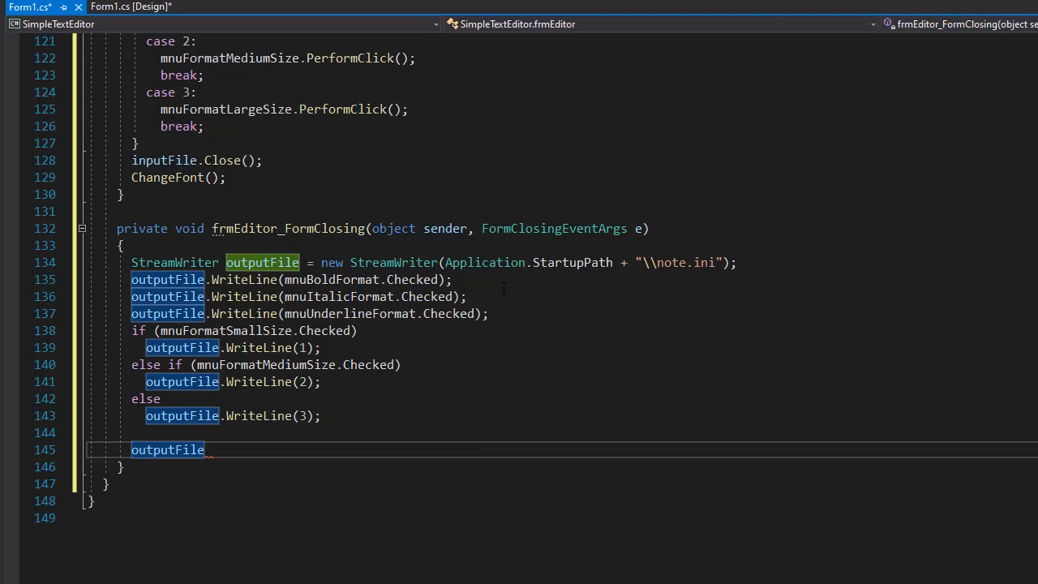
text(.Close();)
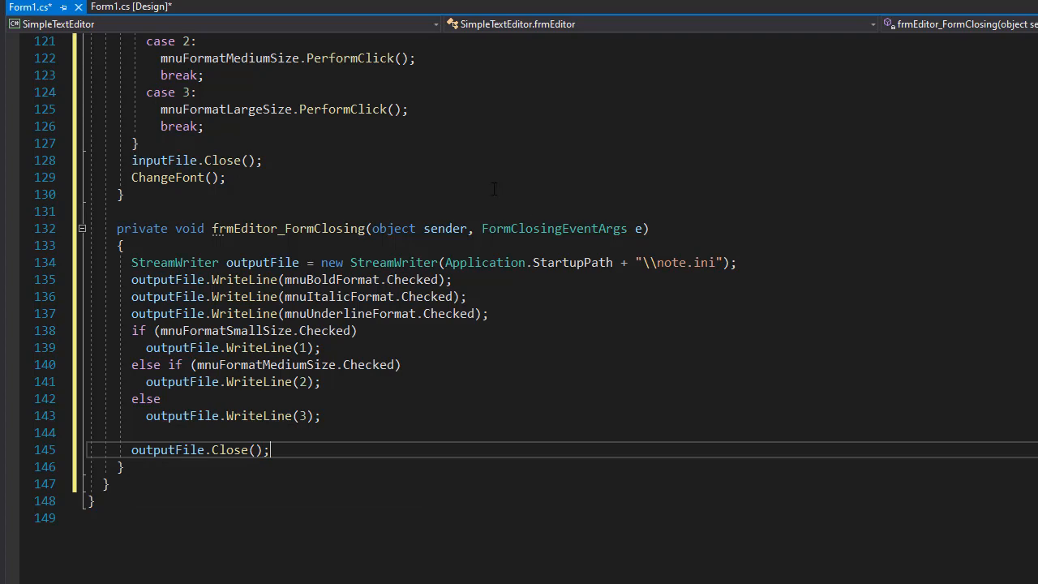
click(178, 176)
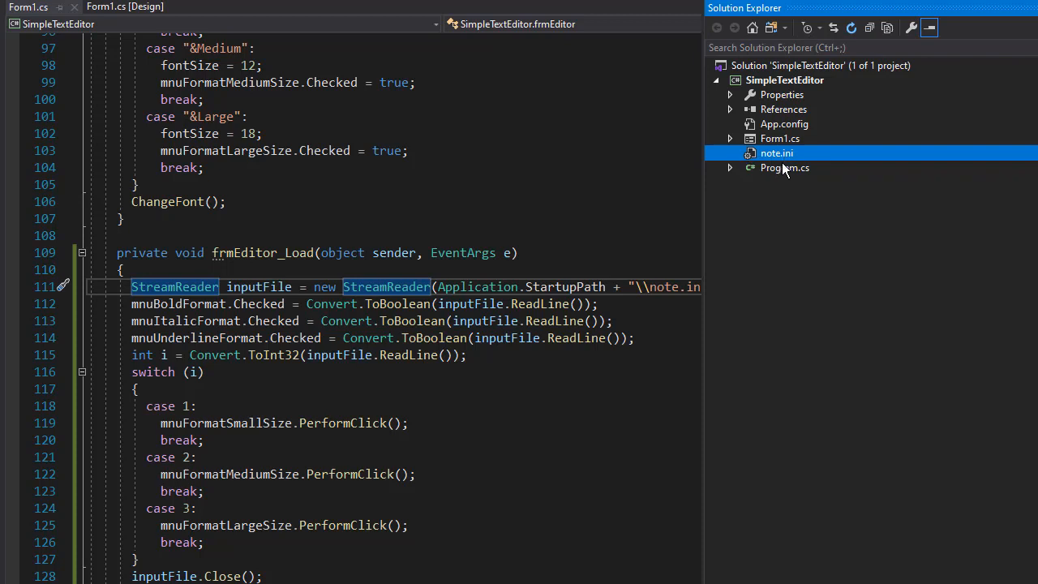
mouse_move(754, 166)
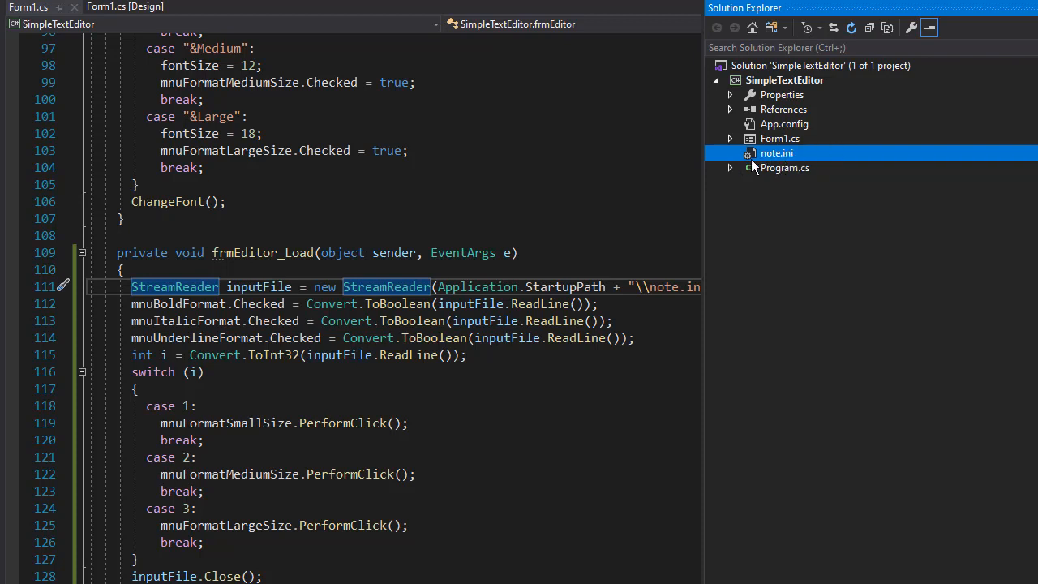
mouse_move(781, 159)
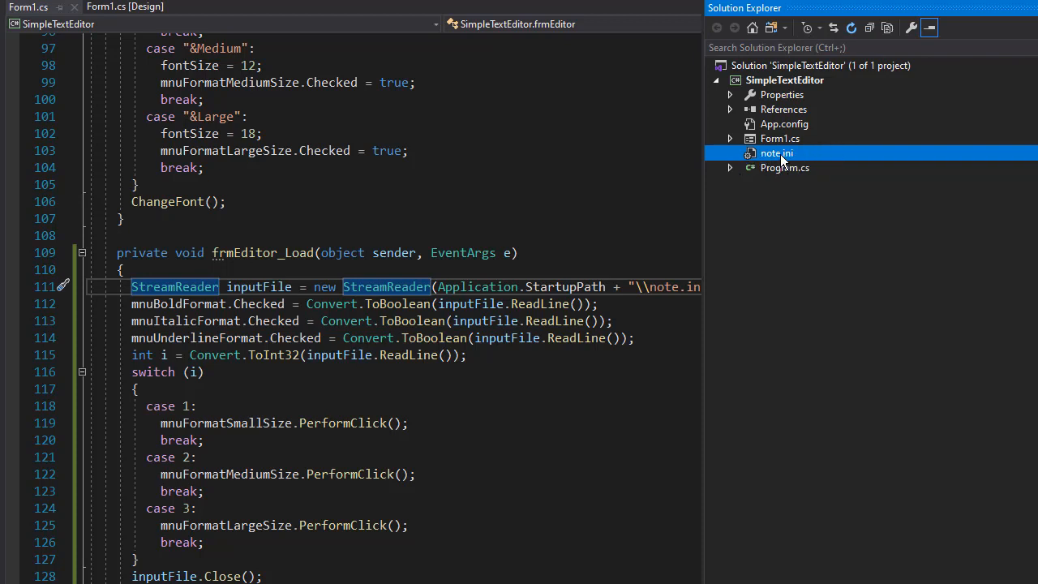
mouse_move(887, 28)
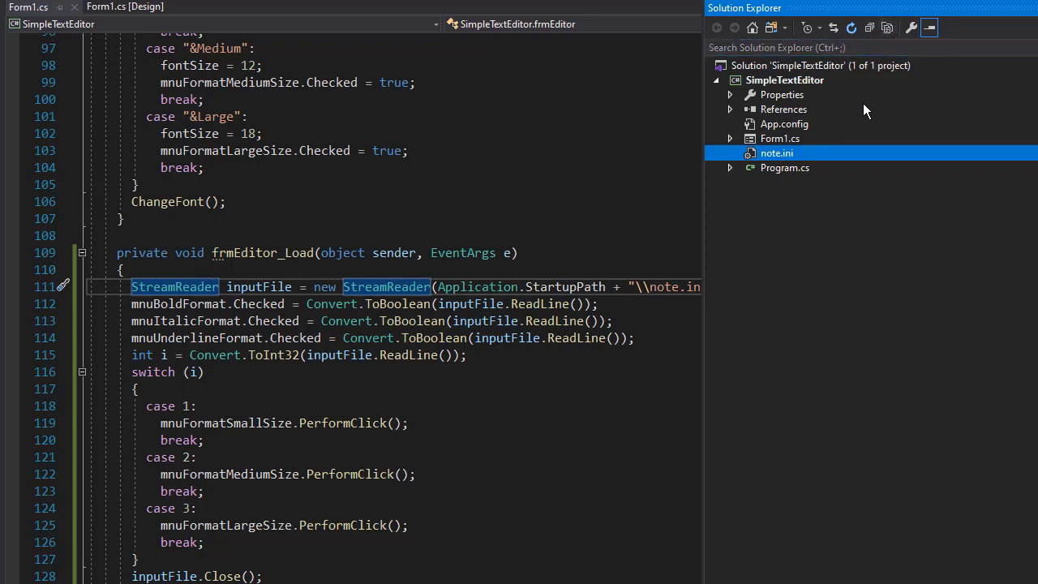
Step: Show all files in Solution Explorer and expand the bin and Debug folders
click(887, 27)
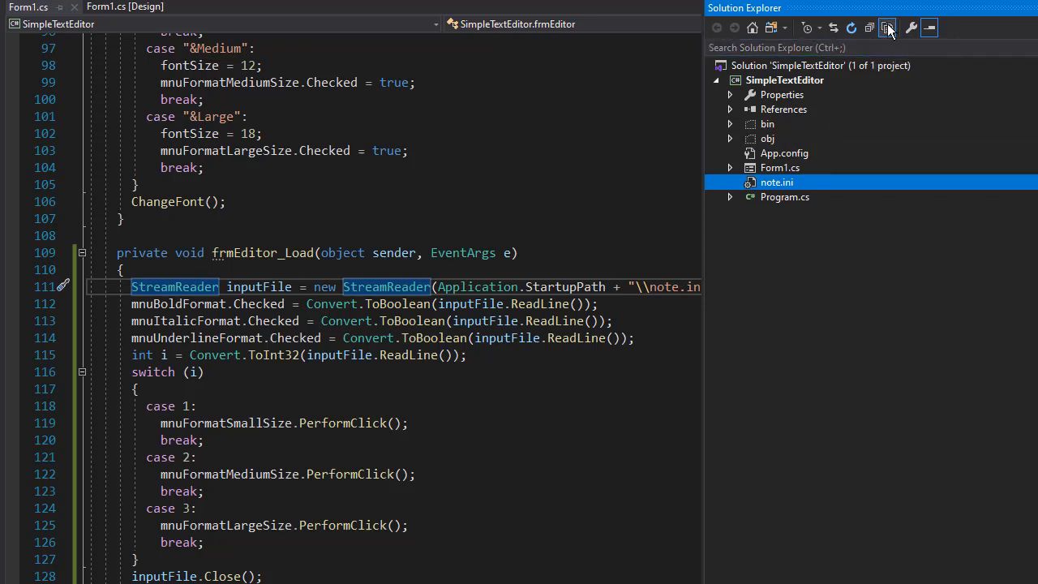
click(729, 125)
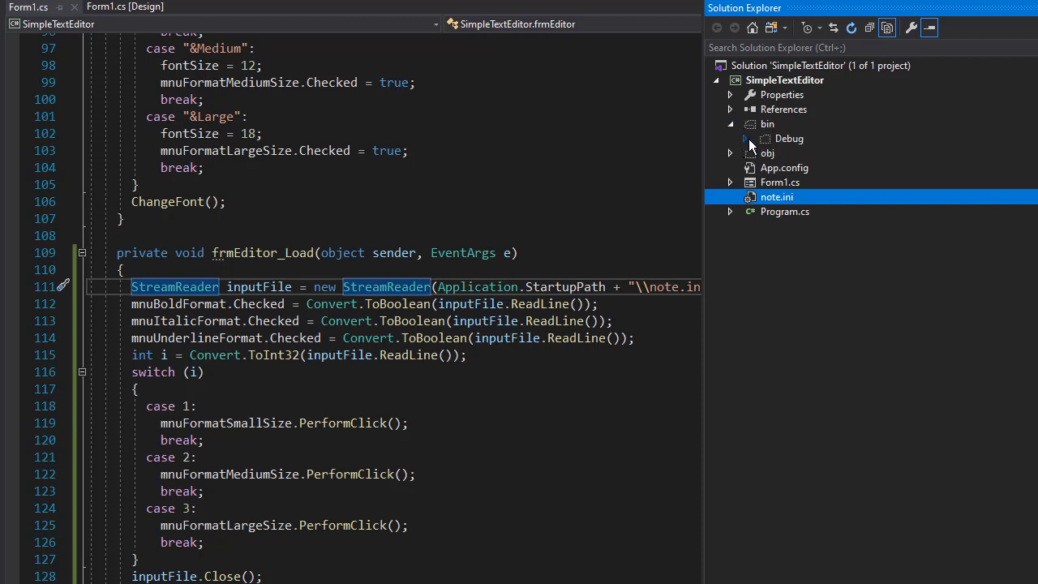
click(743, 139)
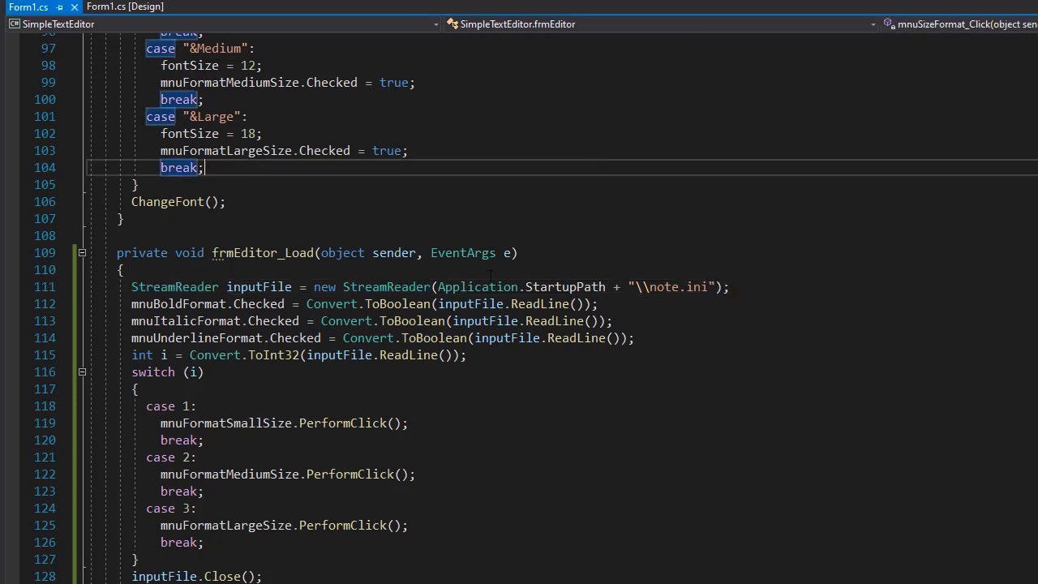
Step: Change the running editor's Format options, picking Small then Medium text size
drag(436, 286, 717, 286)
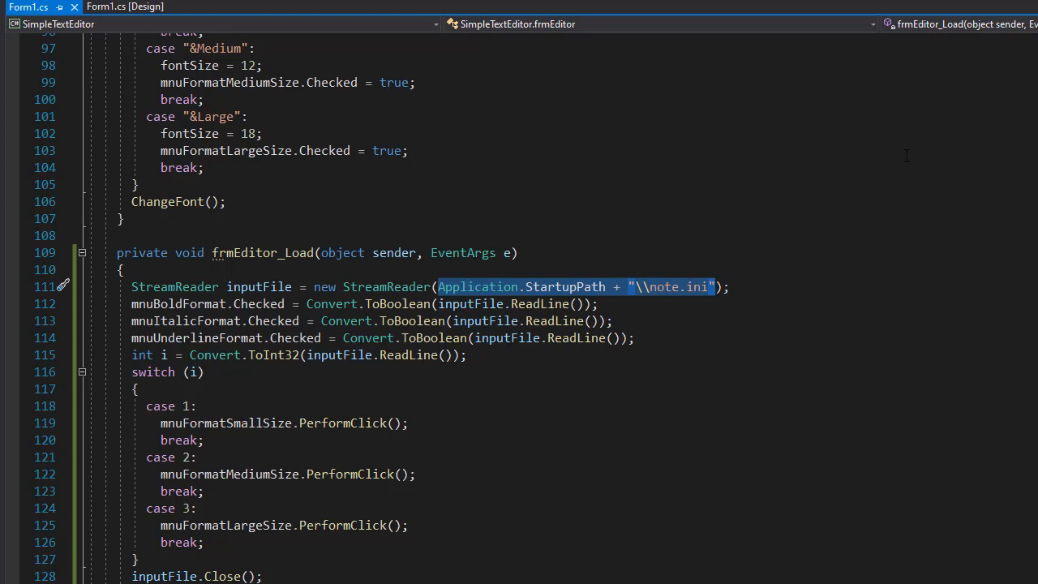
mouse_move(939, 200)
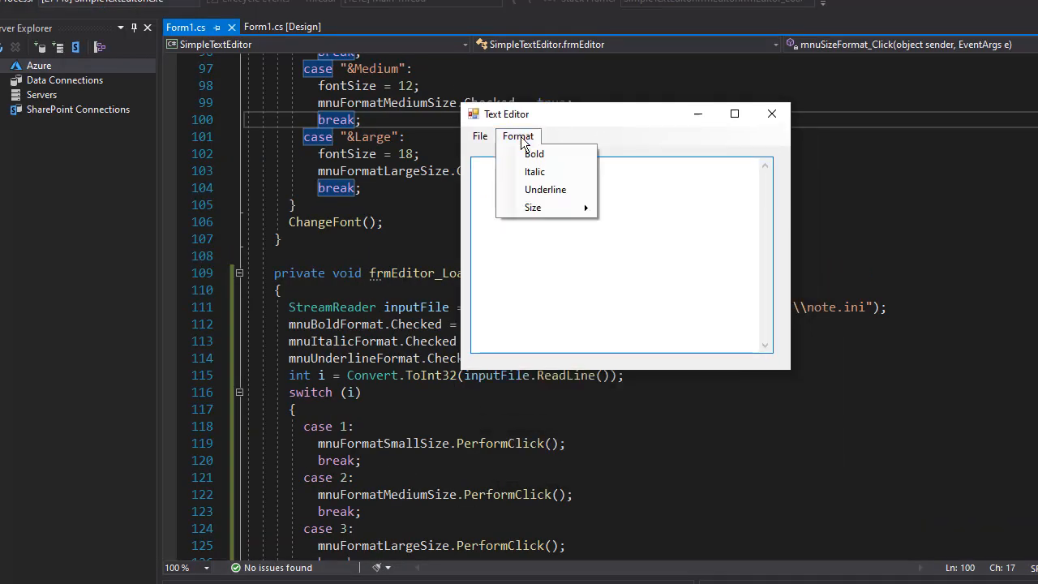
mouse_move(535, 171)
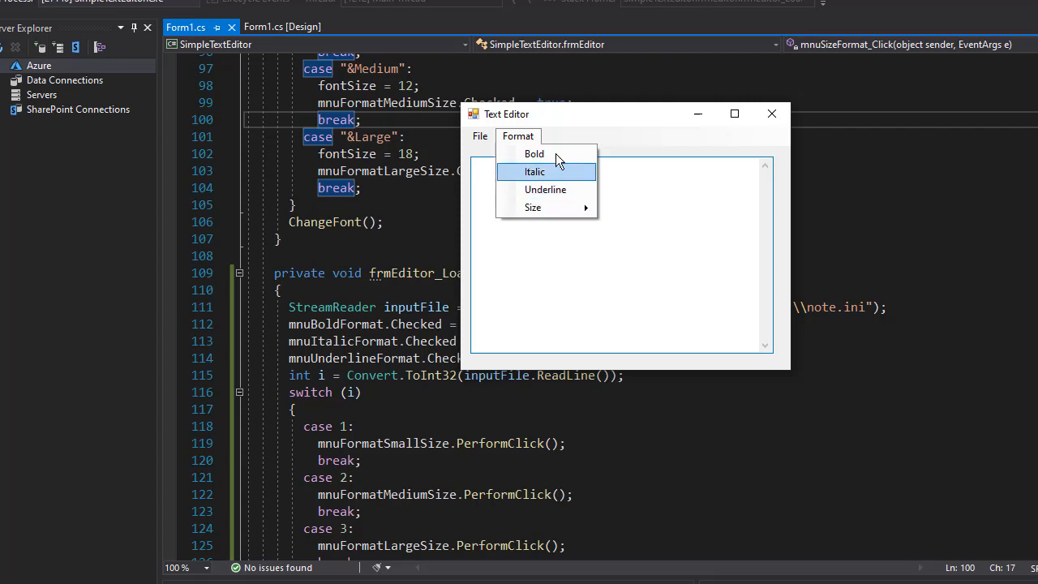
mouse_move(533, 207)
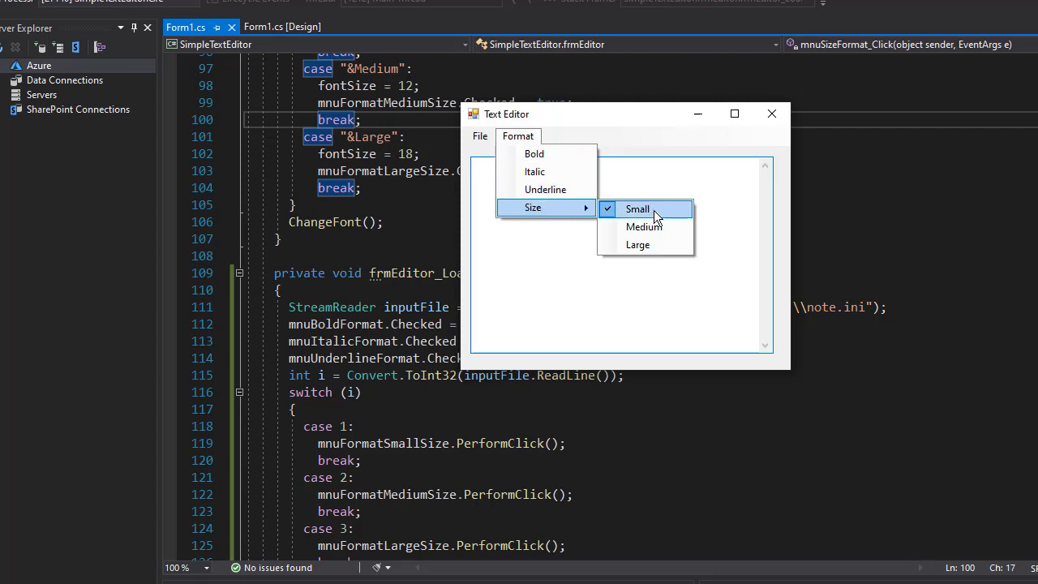
click(637, 208)
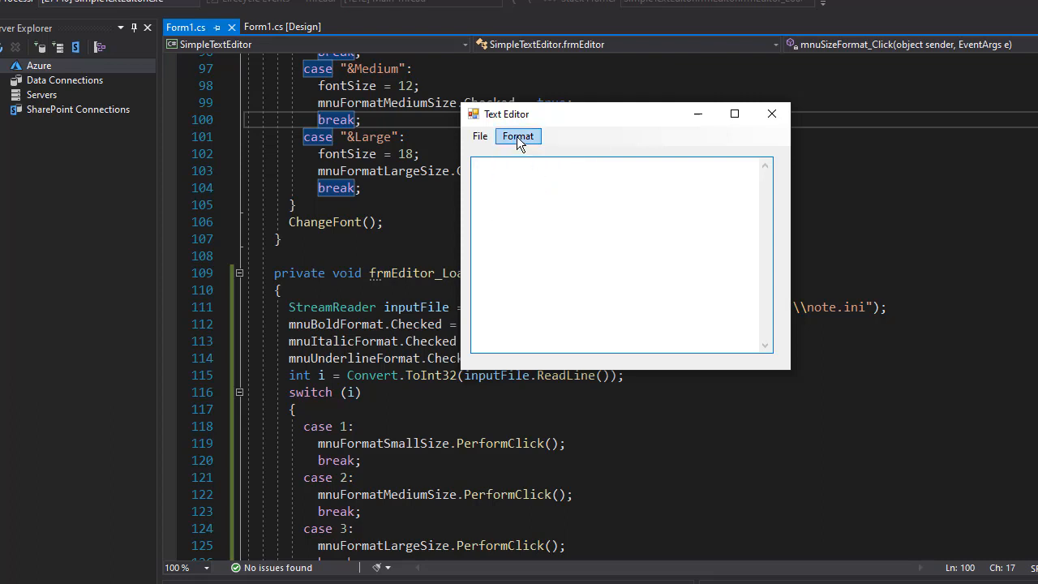
click(517, 135)
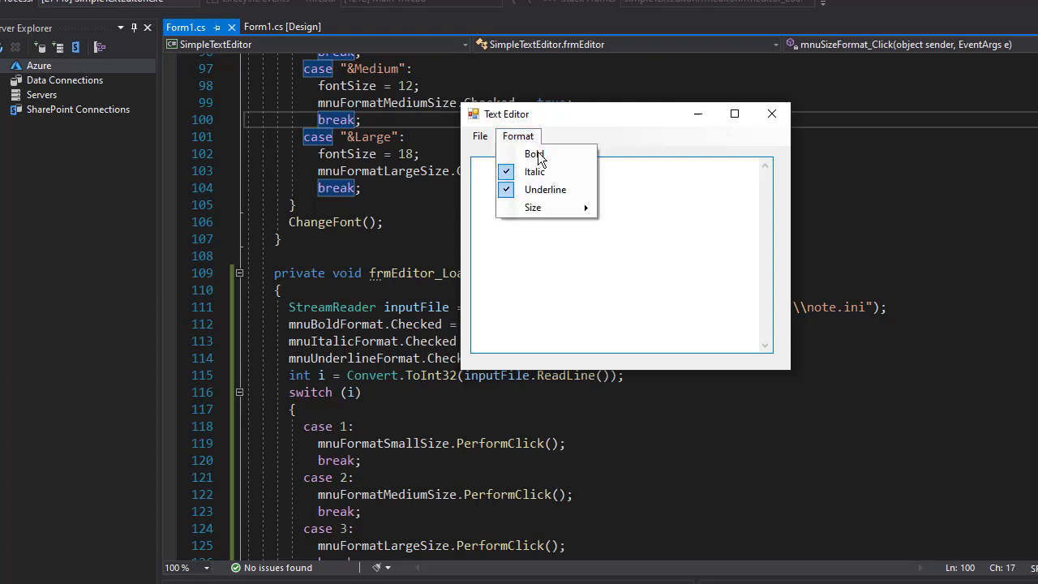
mouse_move(533, 207)
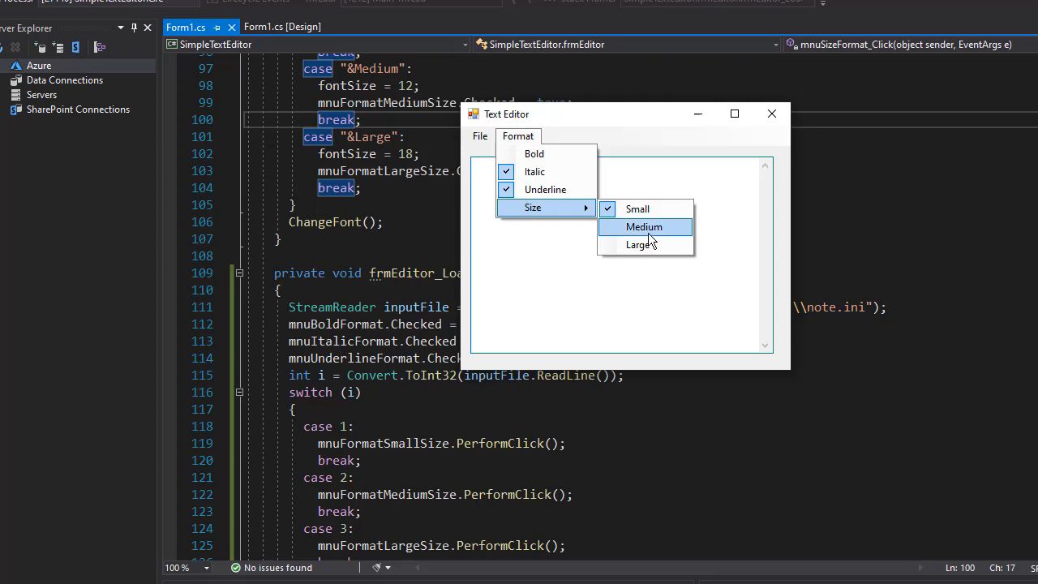
click(644, 226)
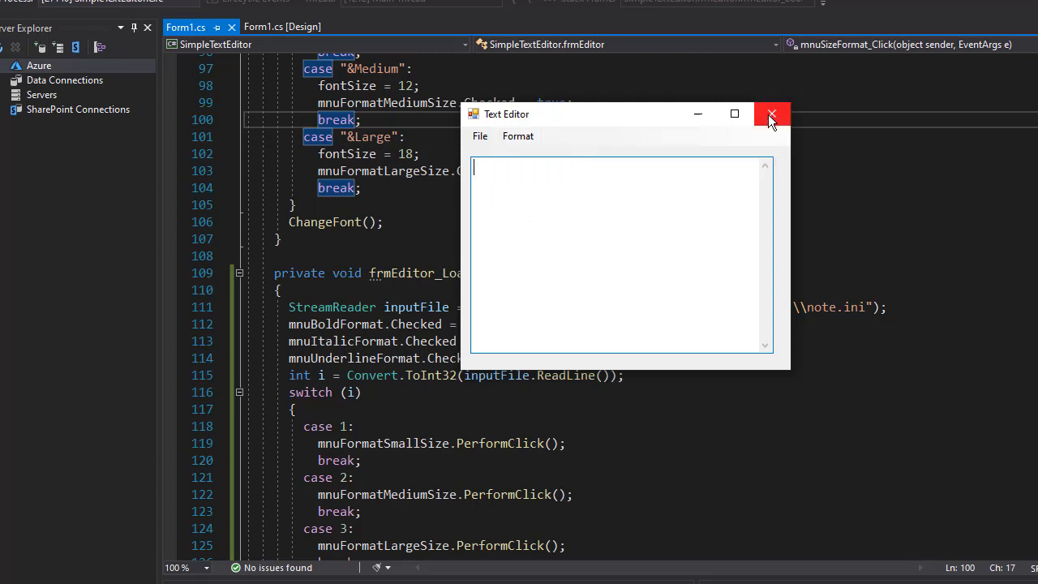
Step: Close the Text Editor, then check the Format menu for restored italic and underline
click(771, 113)
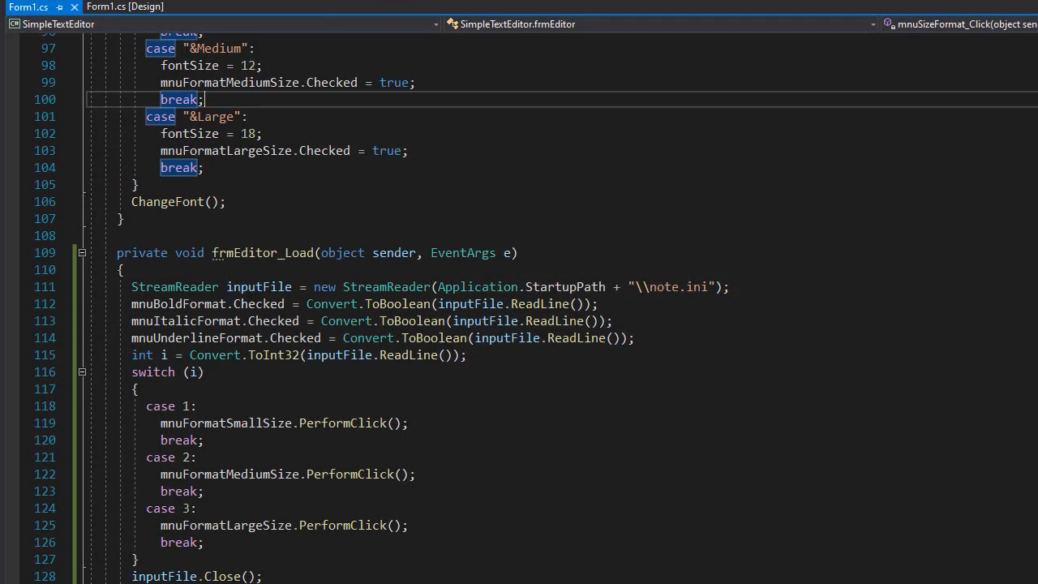
click(552, 247)
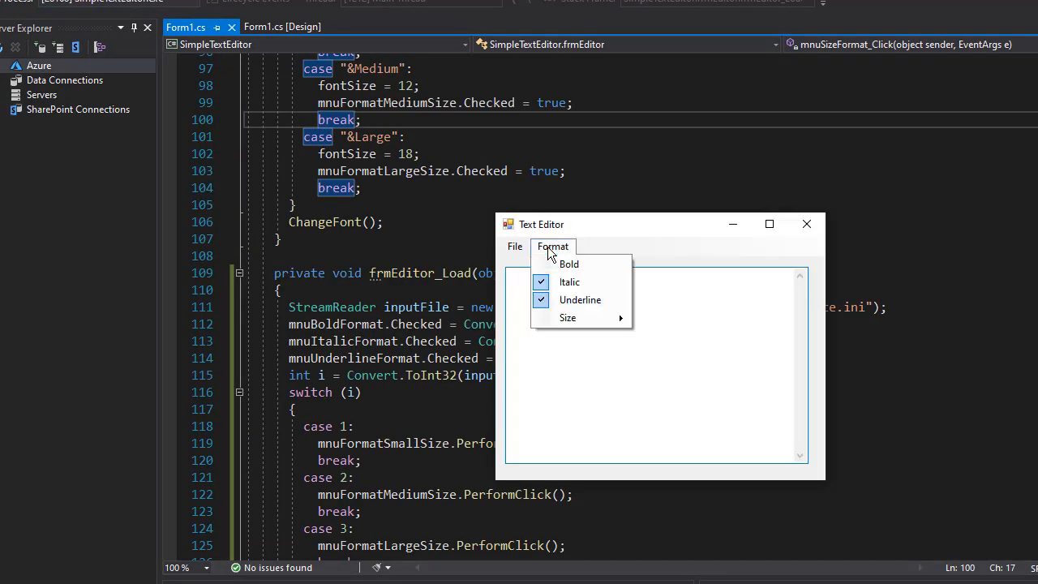
mouse_move(569, 281)
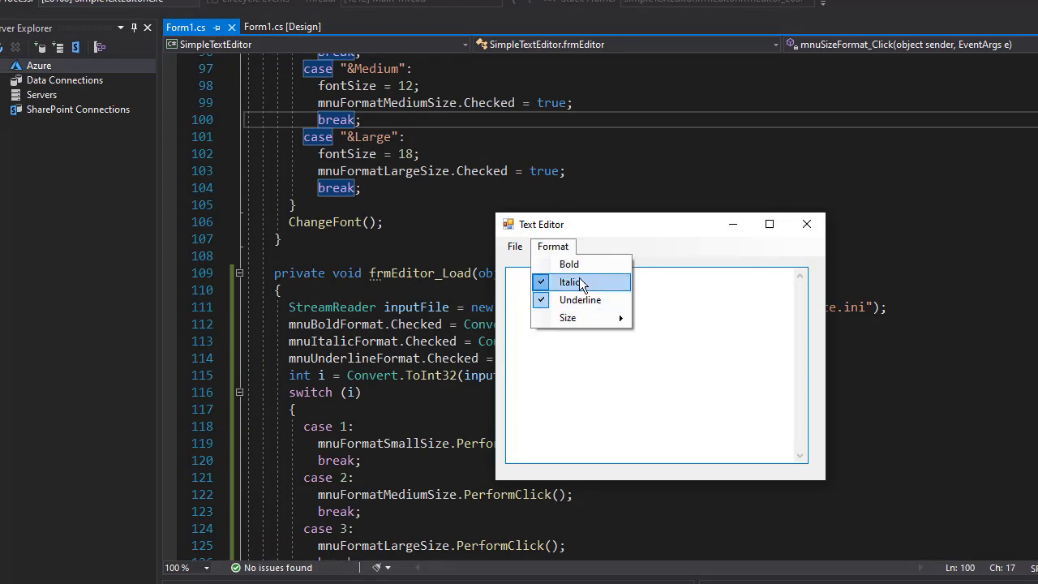